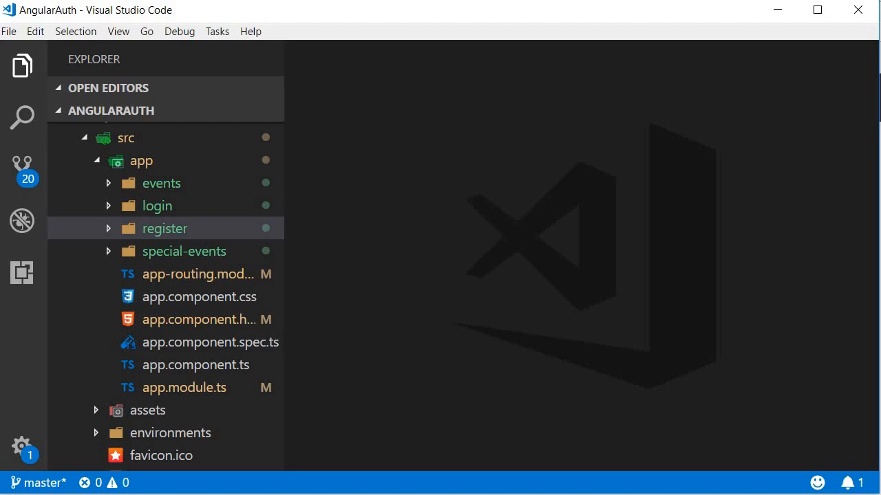
{"action": "mouse_move", "coordinate": [108, 249]}
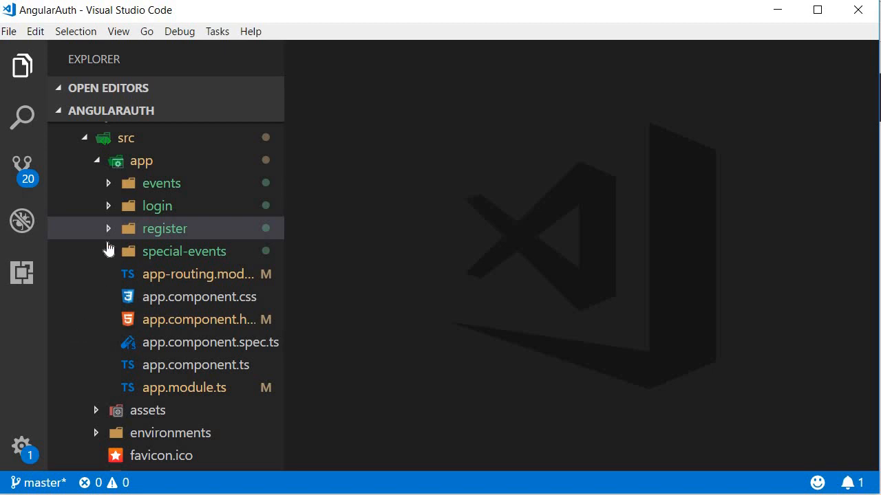
- Open register.component.html and clear out its placeholder paragraph
{"action": "left_click", "coordinate": [165, 228]}
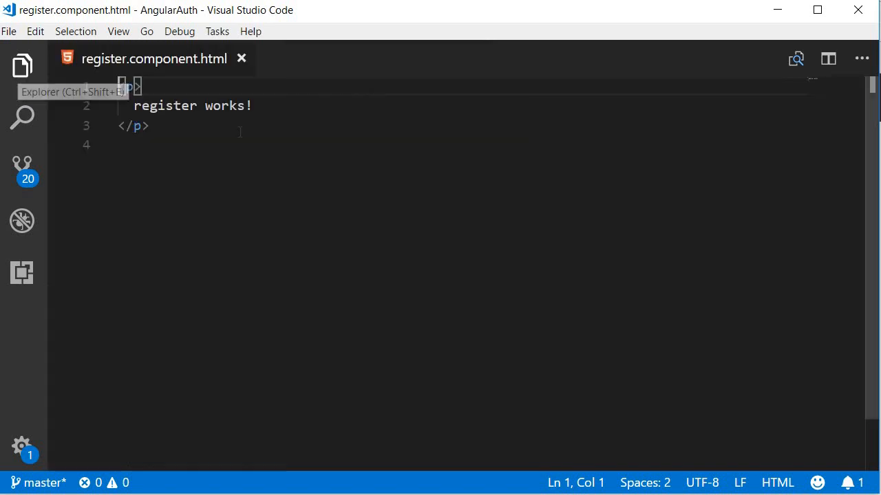
{"action": "key", "text": "Ctrl+a"}
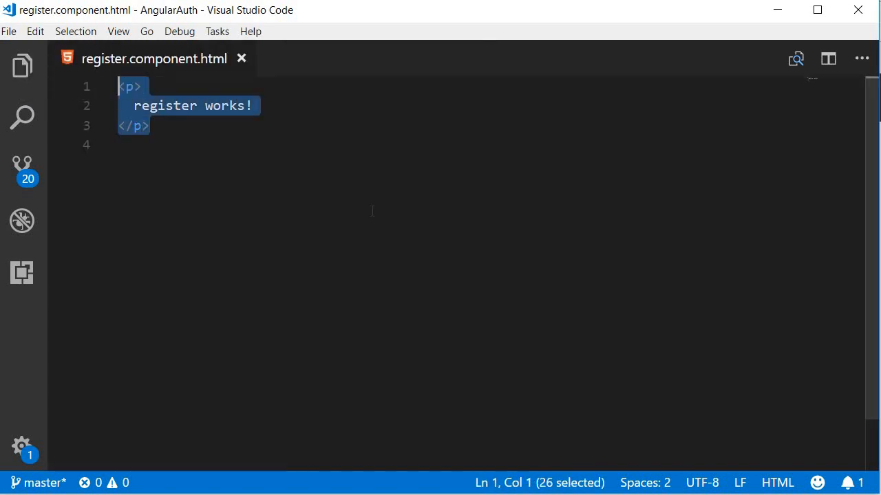
{"action": "key", "text": "Delete"}
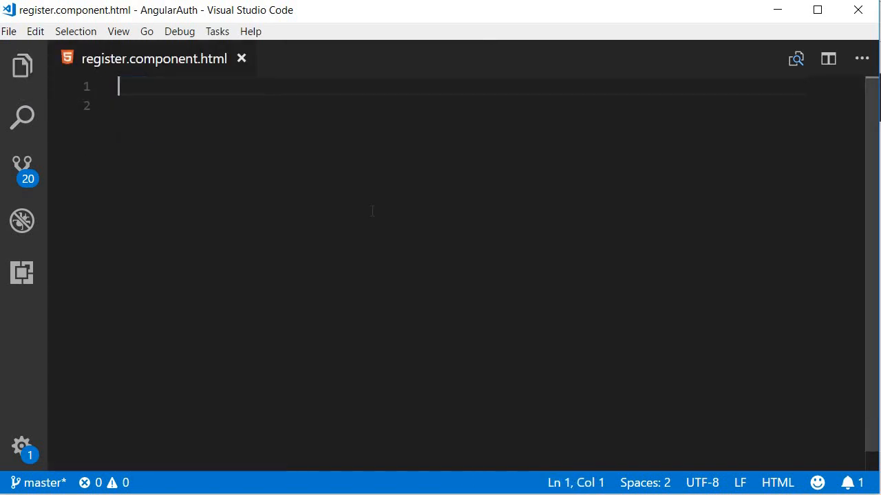
- Add a row div wrapping a col-md-6 column centred with mx-auto
{"action": "type", "text": "div class=\"row\">"}
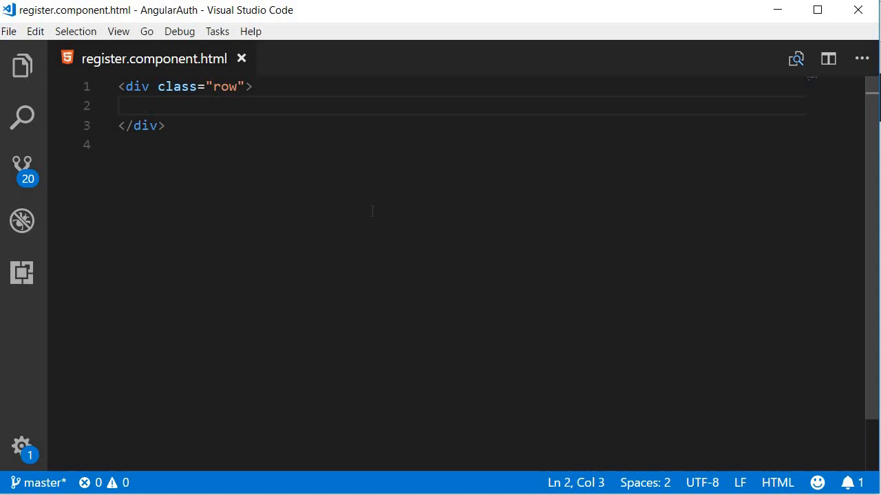
{"action": "type", "text": "di"}
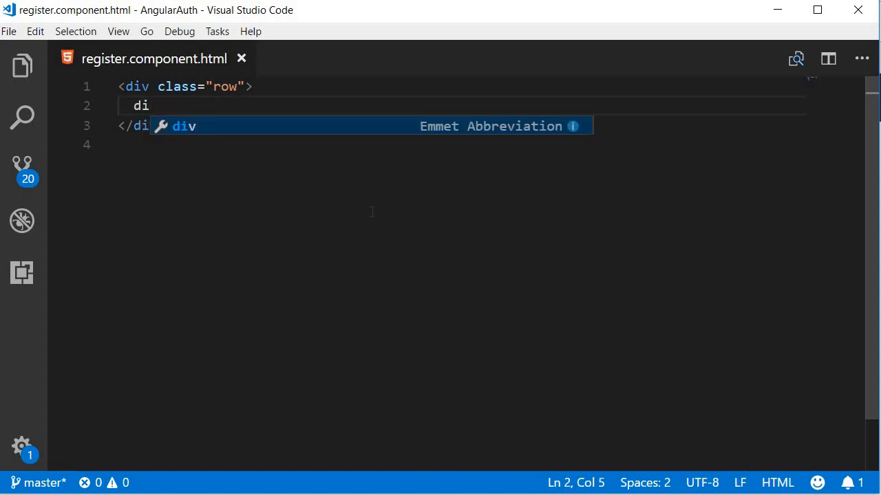
{"action": "type", "text": "v.col-"}
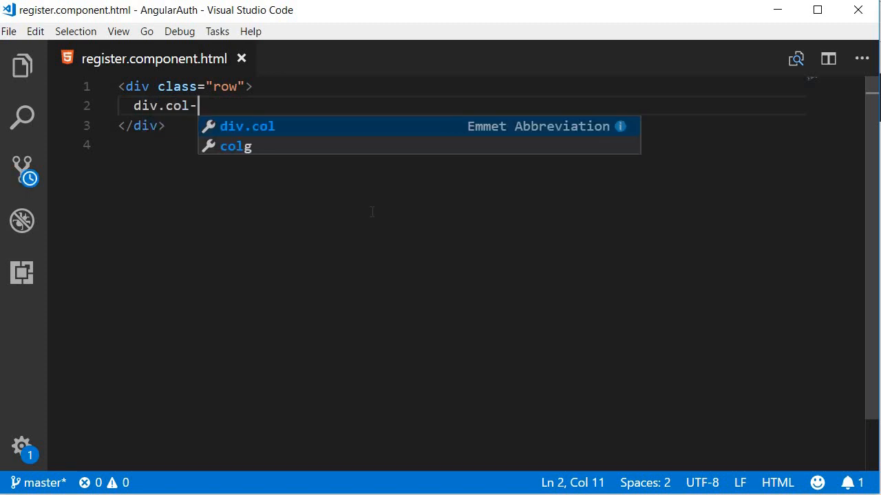
{"action": "type", "text": "md-6"}
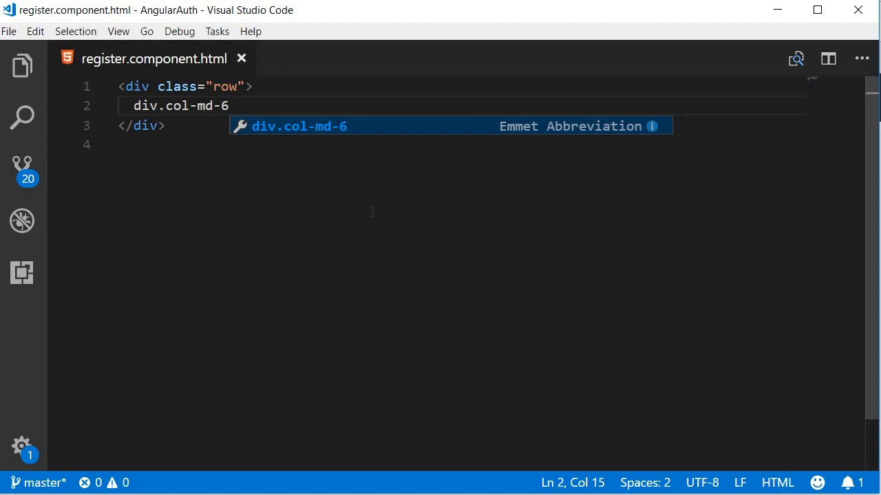
{"action": "key", "text": "Tab"}
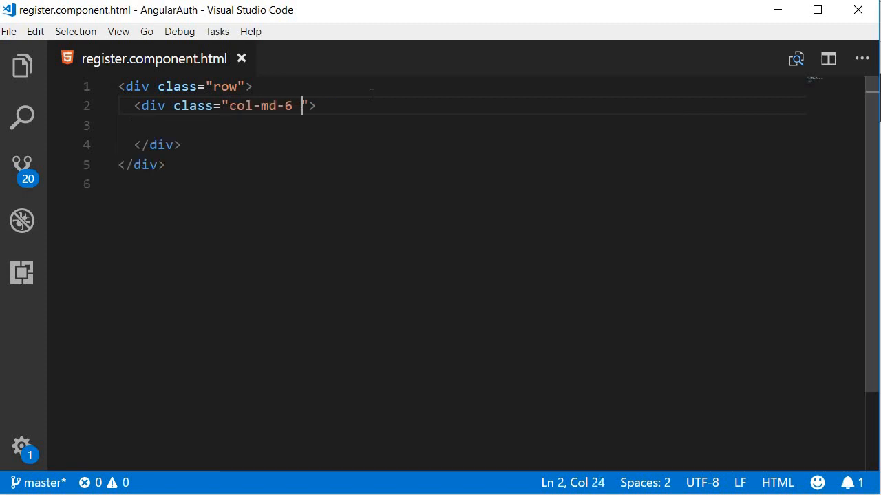
{"action": "type", "text": "mx-auto"}
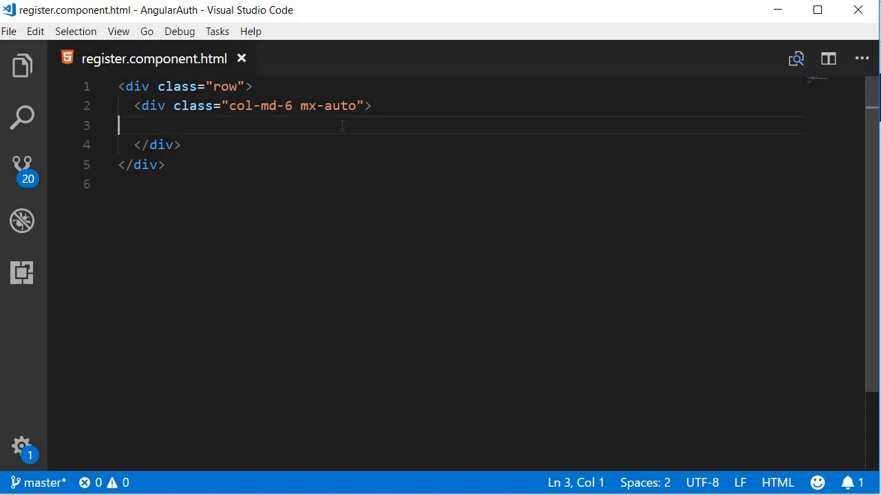
- Add a card div with rounded-0 inside the column
{"action": "key", "text": "Tab"}
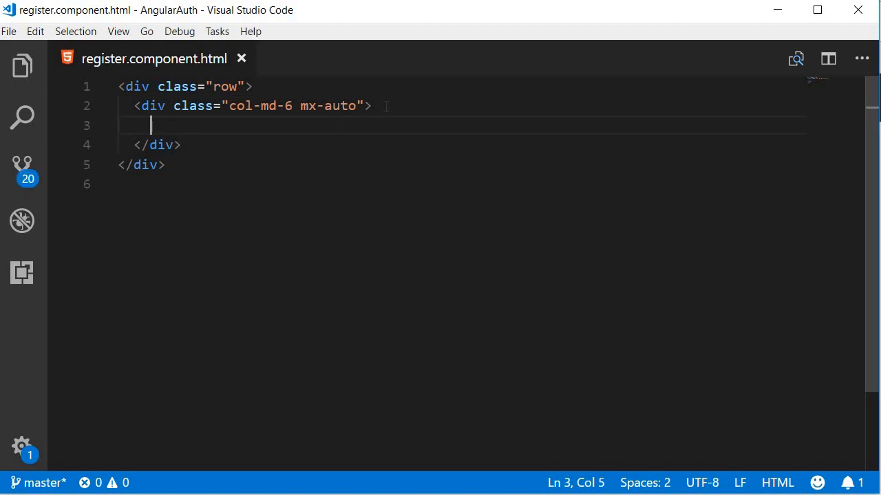
{"action": "type", "text": "div"}
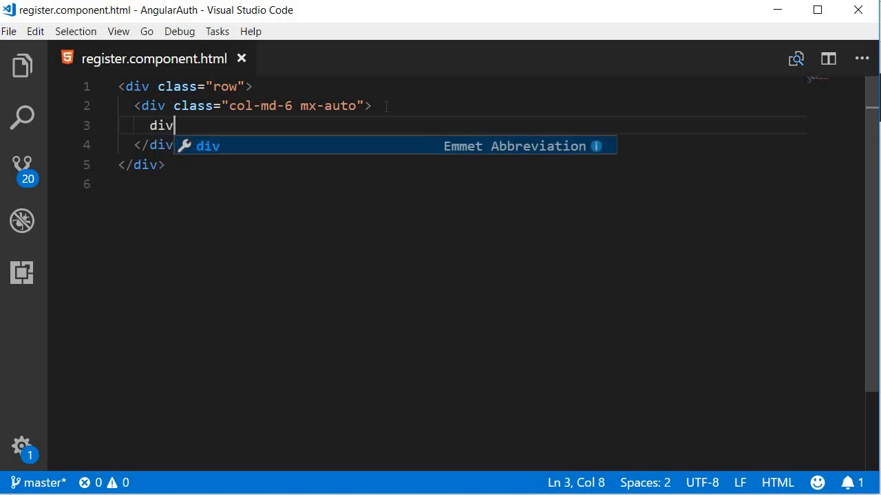
{"action": "type", "text": ".card."}
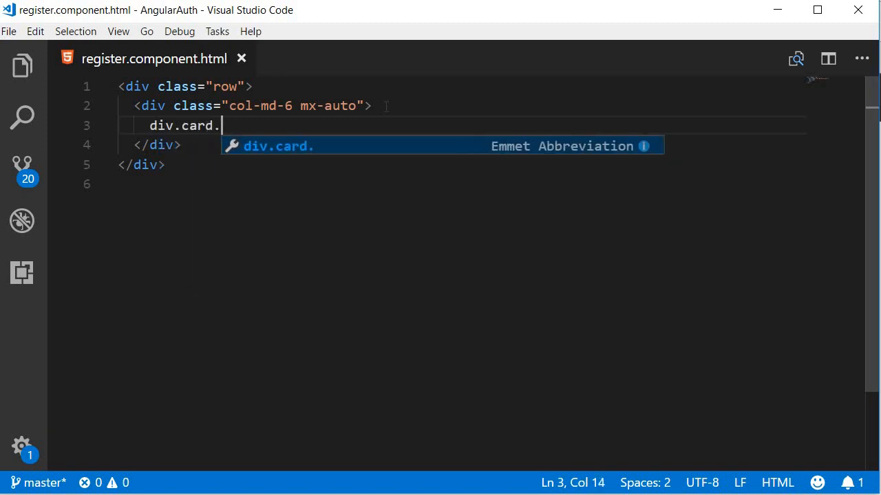
{"action": "type", "text": "rounded-0\"></div>"}
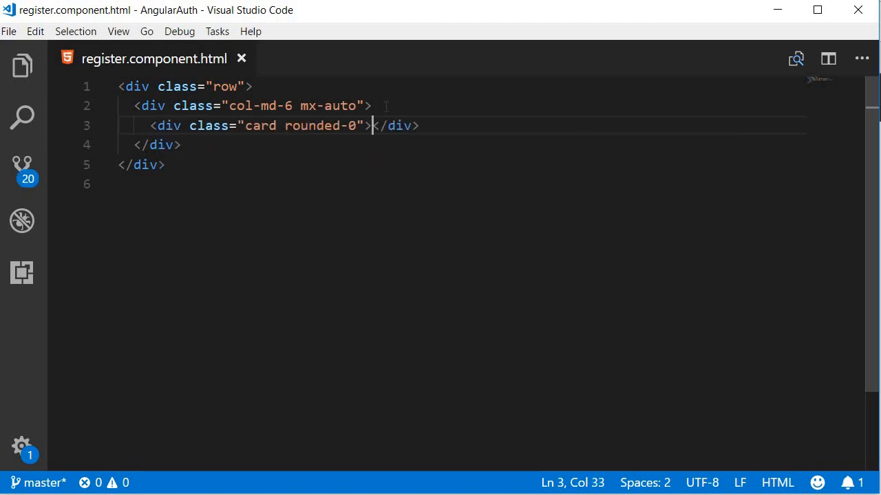
{"action": "key", "text": "Enter"}
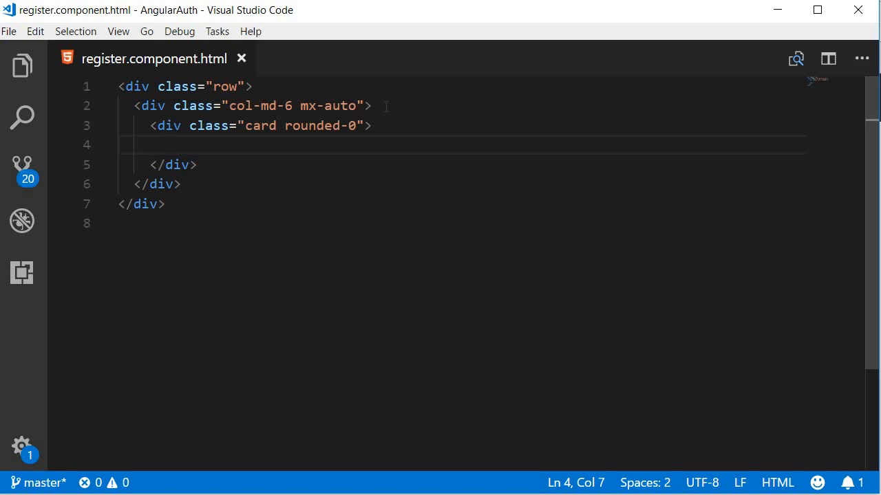
- Add a card header containing an h3.mb-0 heading reading 'Register'
{"action": "type", "text": "div"}
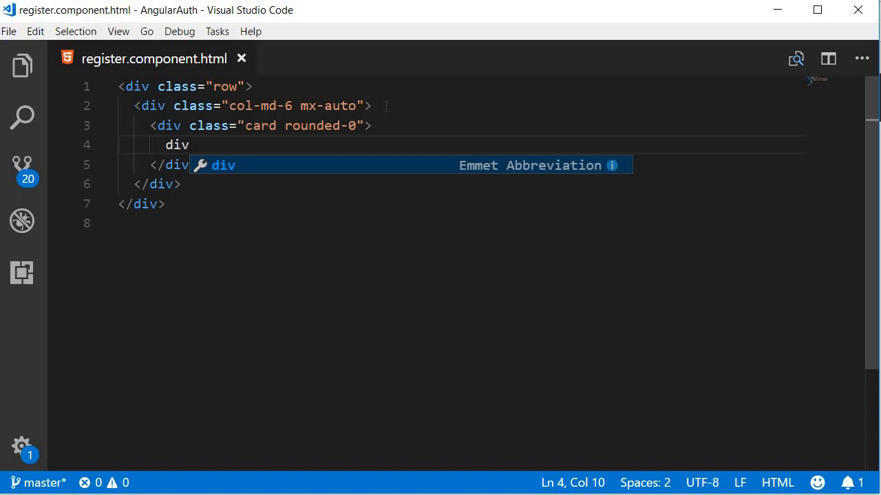
{"action": "type", "text": "."}
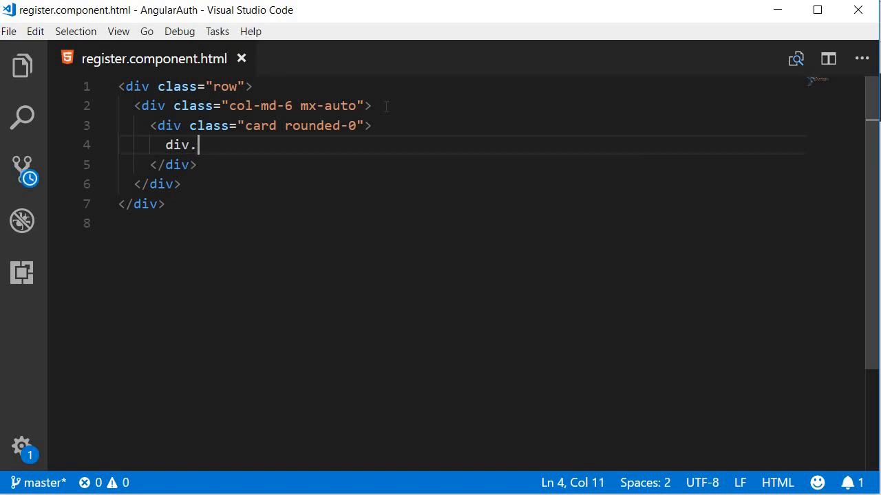
{"action": "type", "text": "card-header\">"}
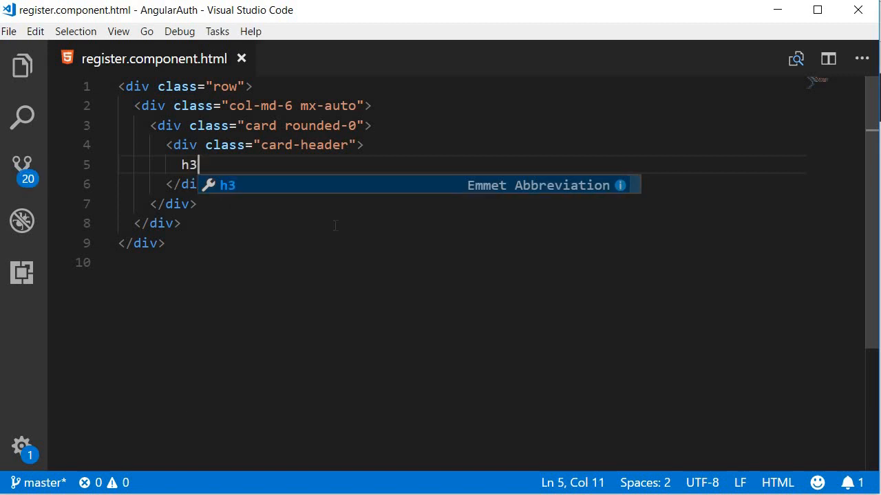
{"action": "type", "text": ".mb"}
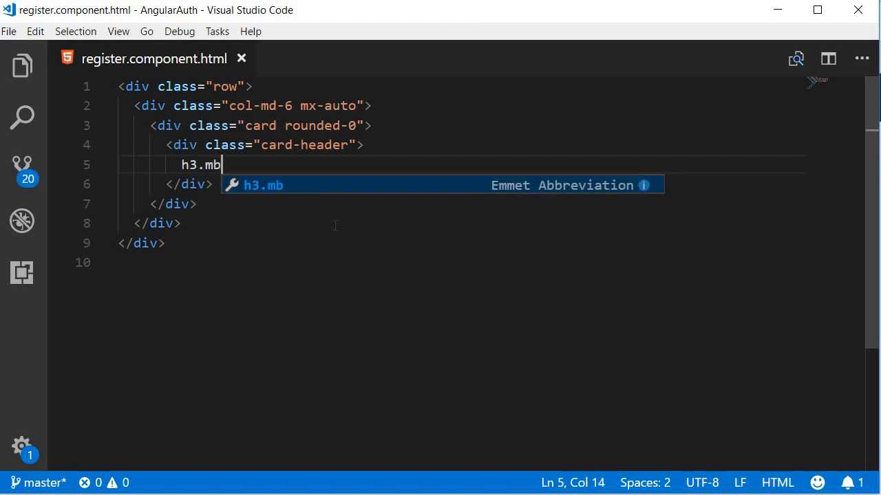
{"action": "type", "text": "-0"}
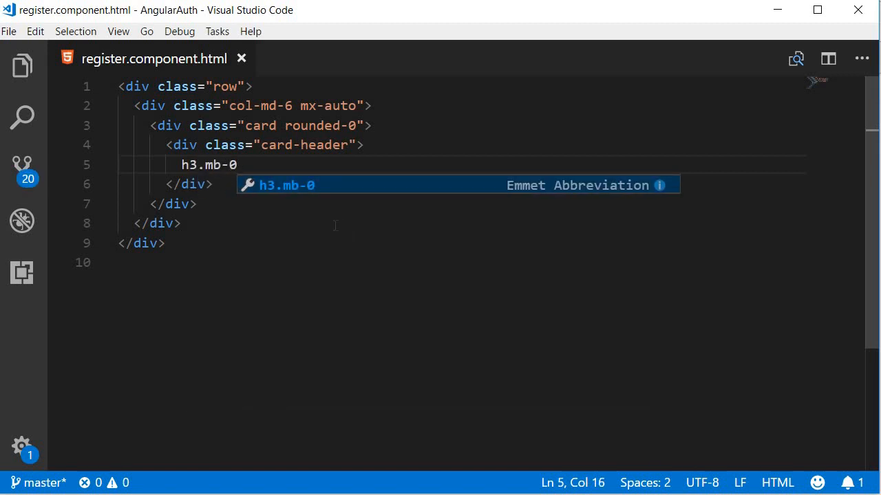
{"action": "type", "text": "Regi</h3>"}
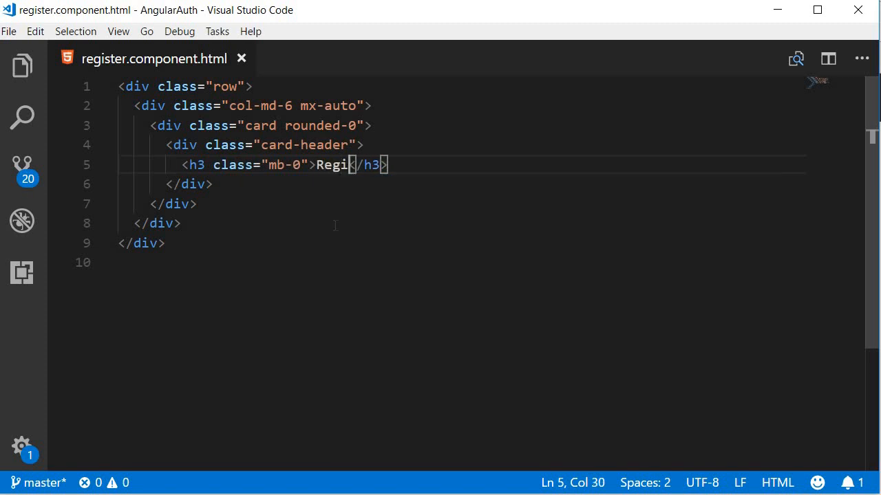
{"action": "type", "text": "ster"}
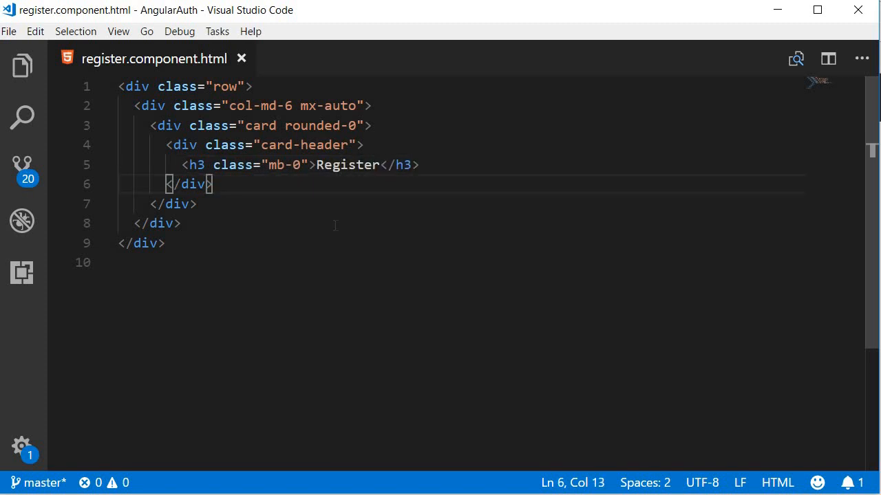
- Add an empty card-body div below the card header
{"action": "key", "text": "Enter"}
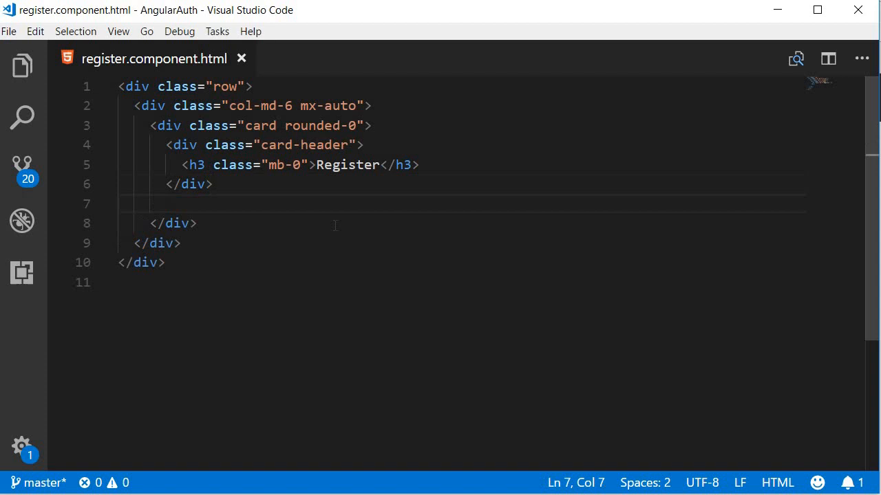
{"action": "type", "text": "div"}
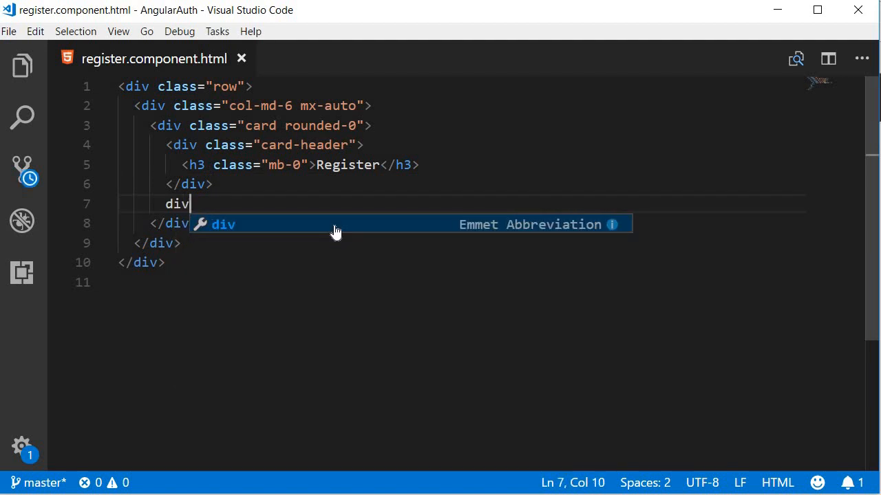
{"action": "type", "text": ".card-b"}
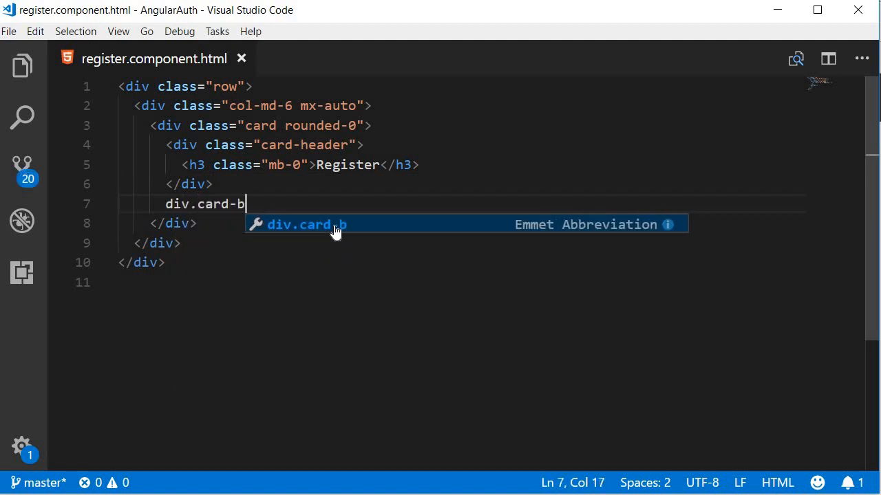
{"action": "key", "text": "Tab"}
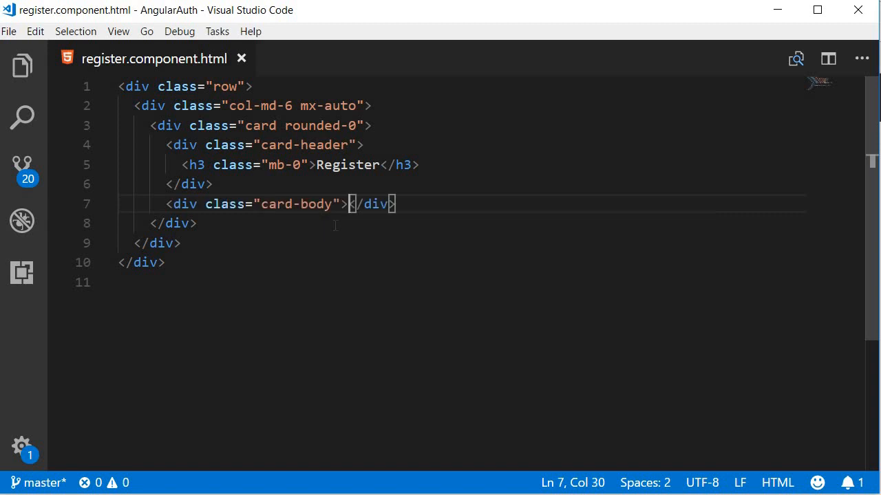
- Add a form element inside the card body
{"action": "key", "text": "Enter"}
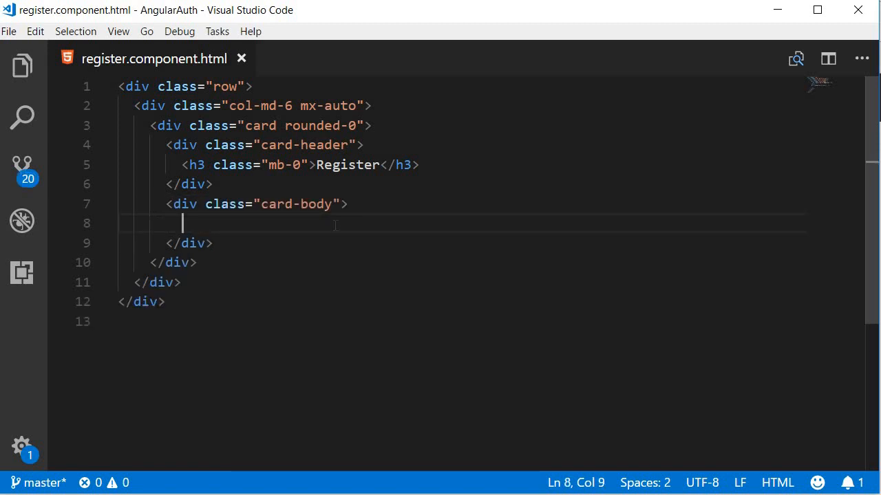
{"action": "type", "text": "fo"}
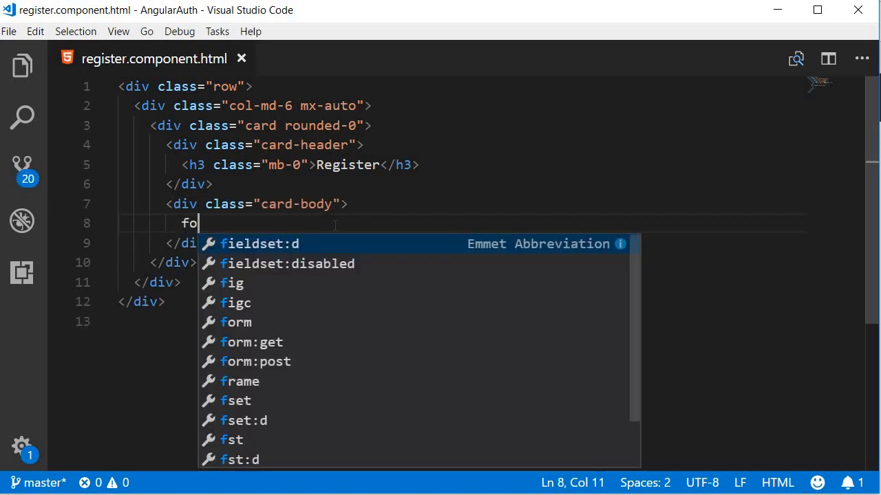
{"action": "type", "text": "rm"}
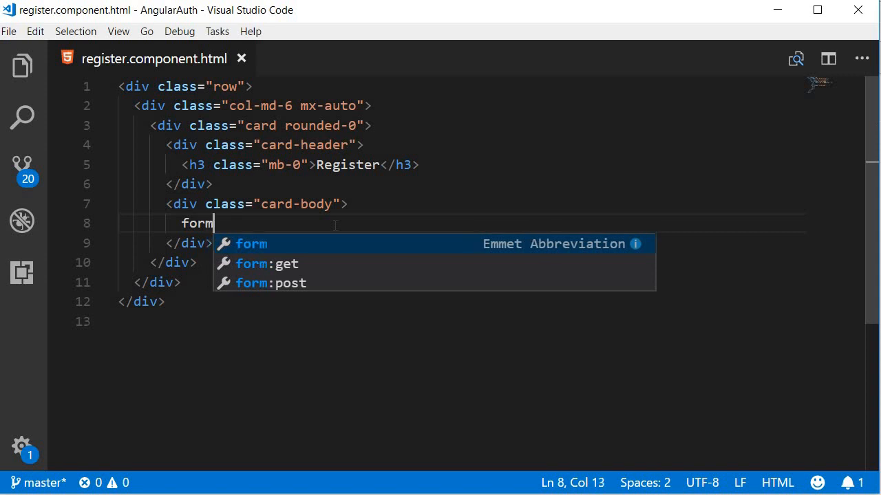
{"action": "type", "text": ".fo"}
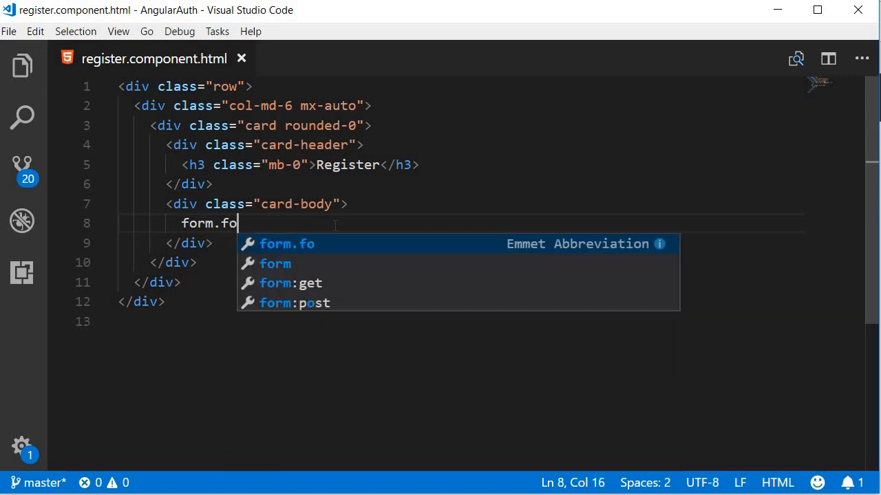
{"action": "key", "text": "Tab"}
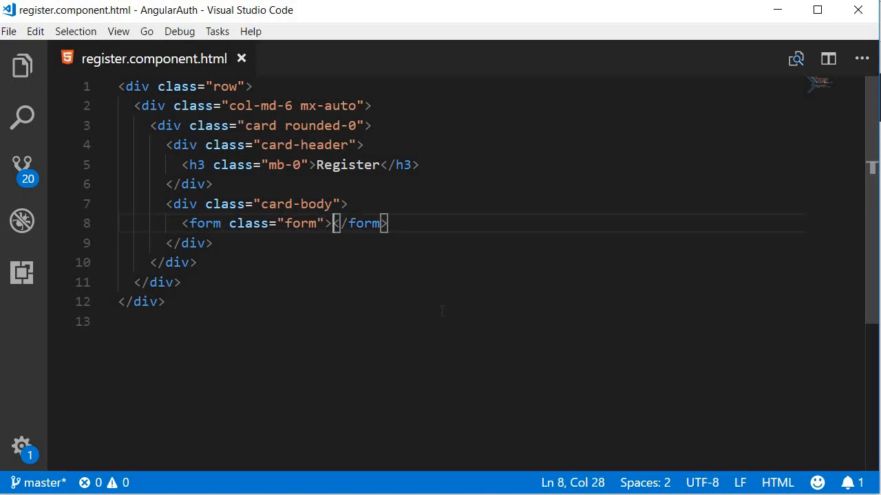
- Add an Email form group with a label and required form-control rounded-0 input
{"action": "key", "text": "Enter"}
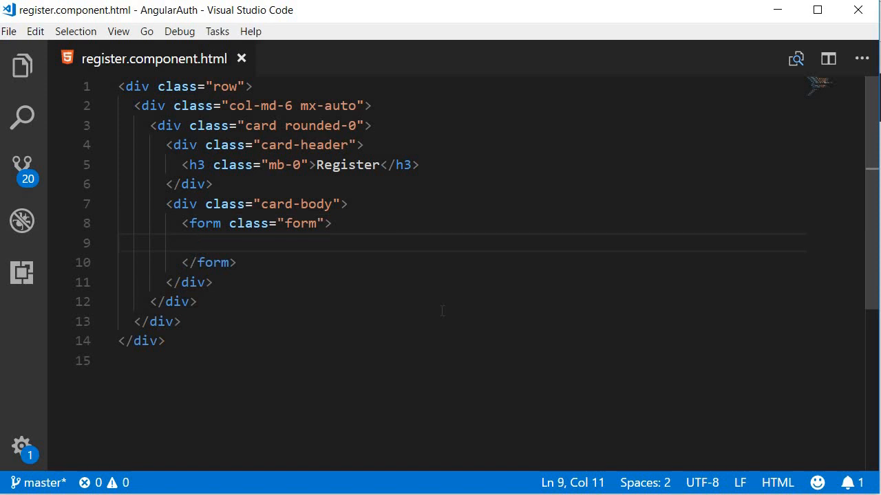
{"action": "type", "text": "div.fo"}
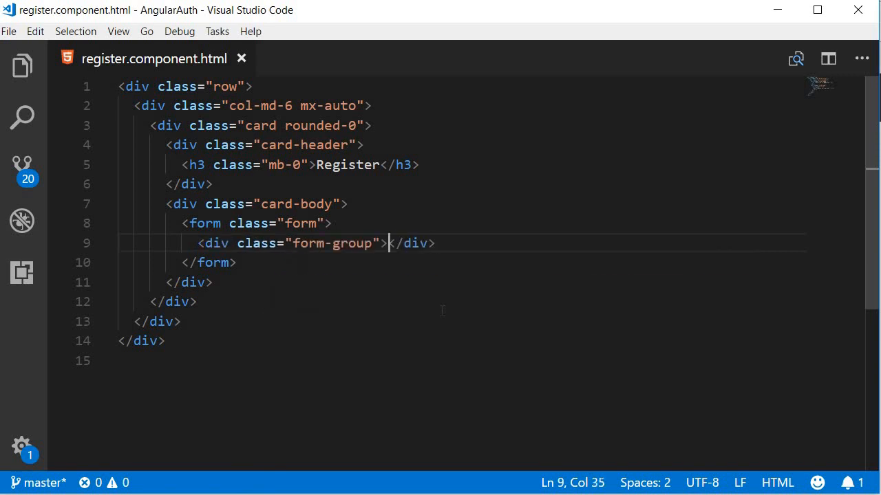
{"action": "key", "text": "Enter"}
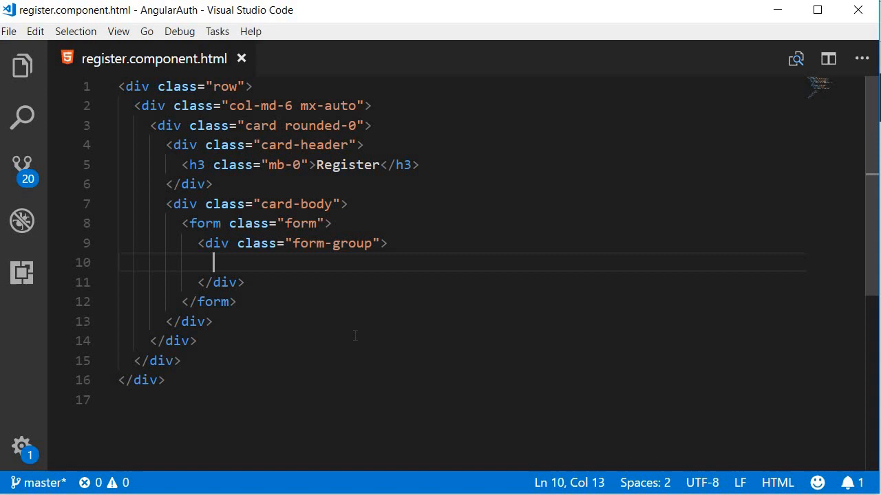
{"action": "type", "text": "label for=\"\">Email</label>"}
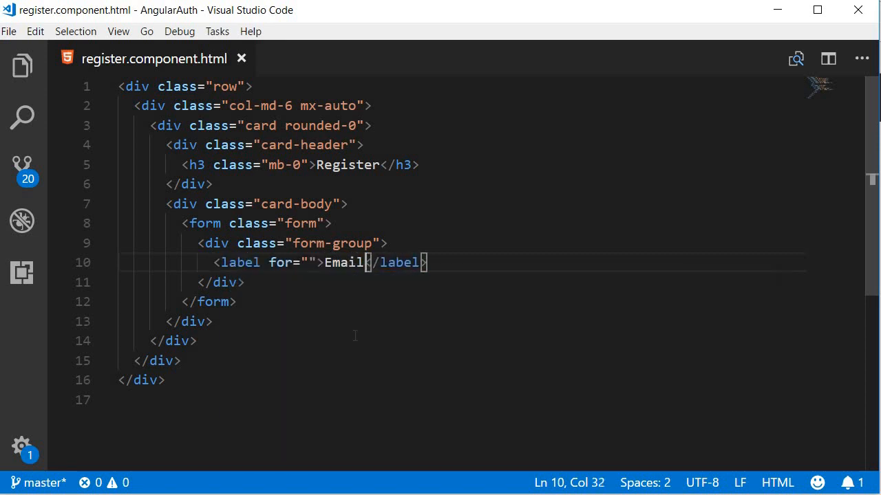
{"action": "key", "text": "Enter"}
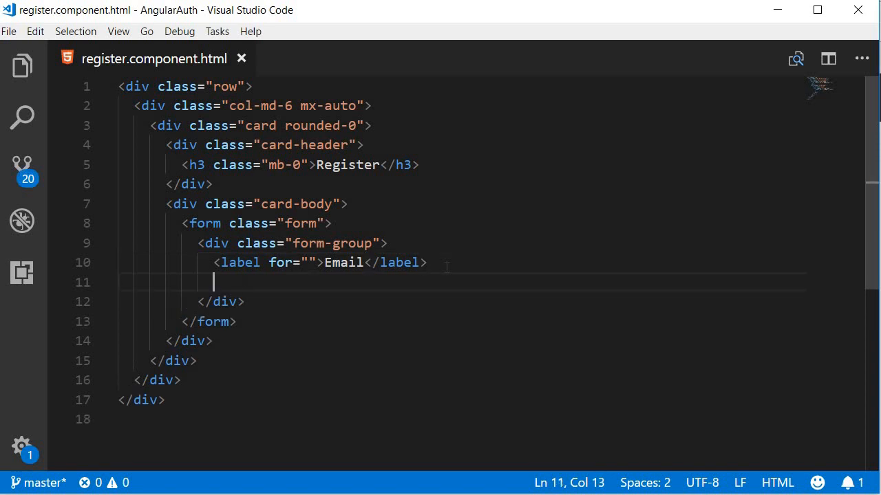
{"action": "type", "text": "input.fr"}
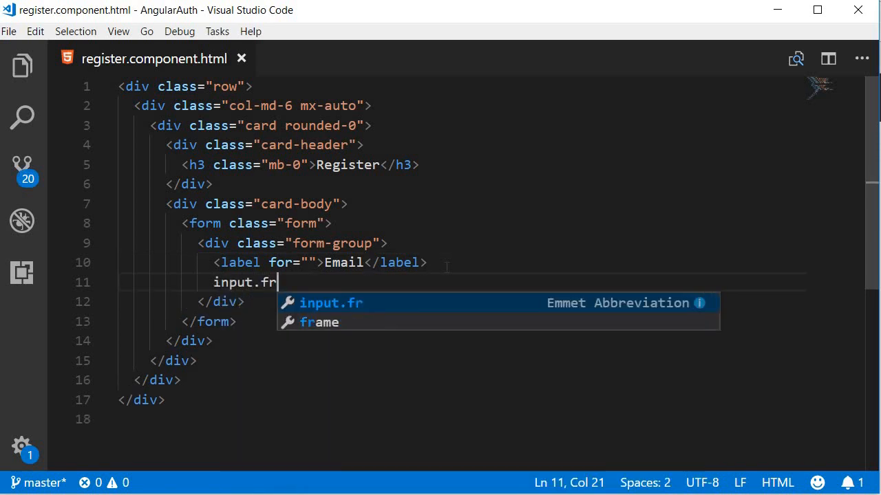
{"action": "type", "text": "m-control.roun"}
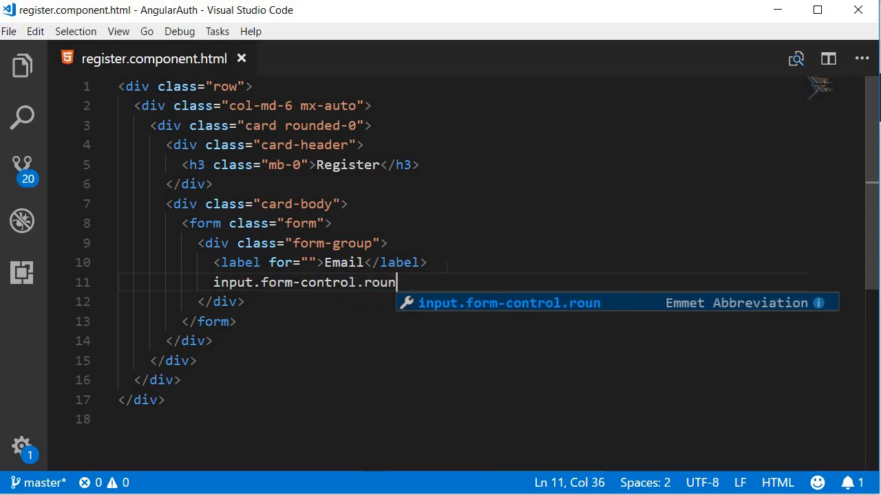
{"action": "key", "text": "Tab"}
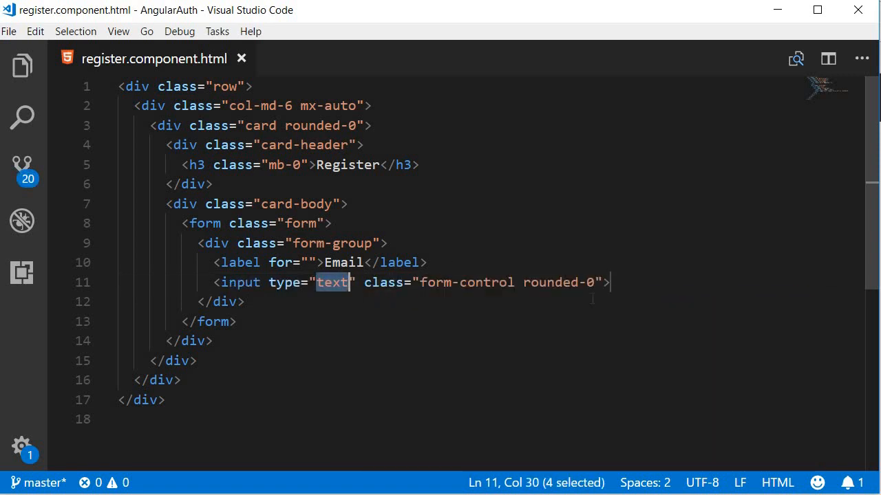
{"action": "type", "text": "require"}
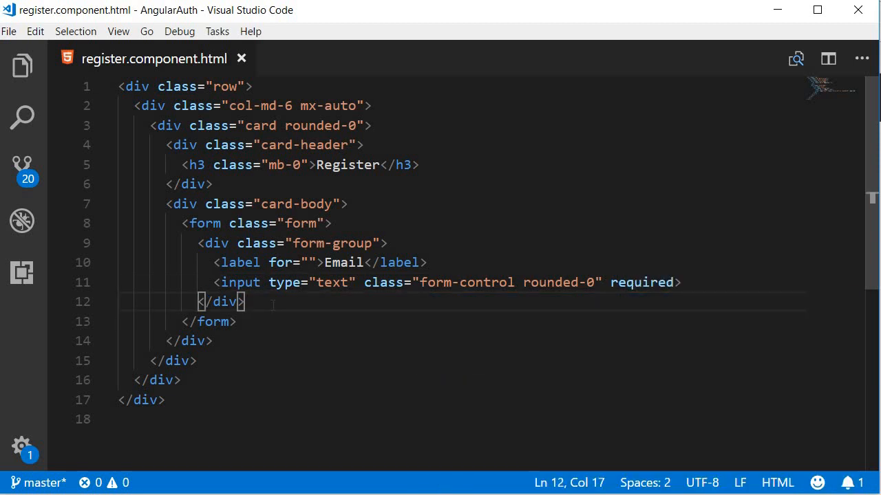
- Add a Password form group with a label and required text input
{"action": "type", "text": "di"}
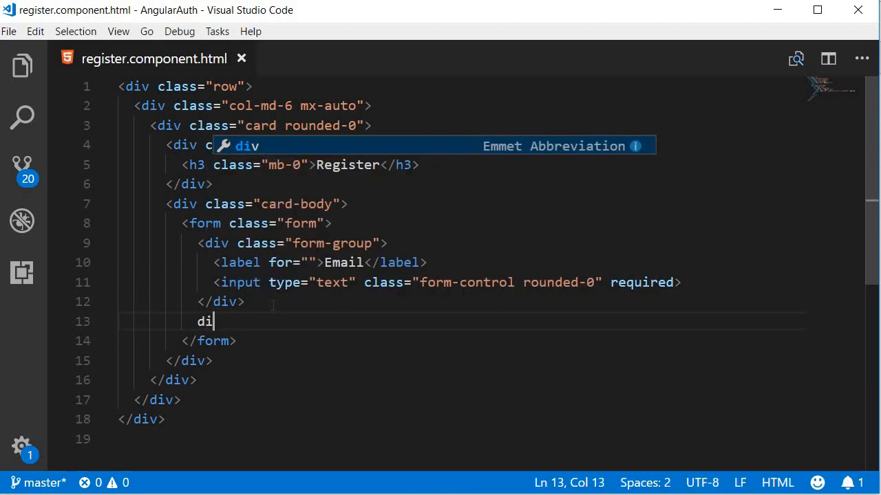
{"action": "type", "text": ".form-gro"}
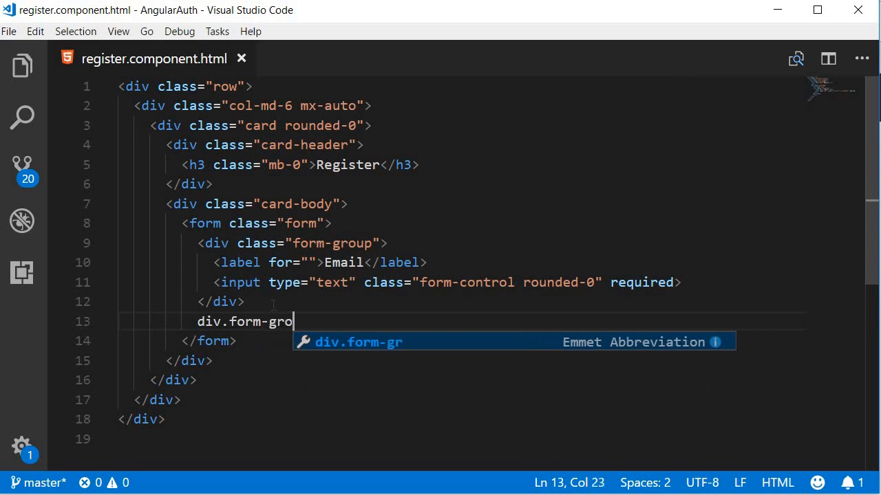
{"action": "key", "text": "Tab"}
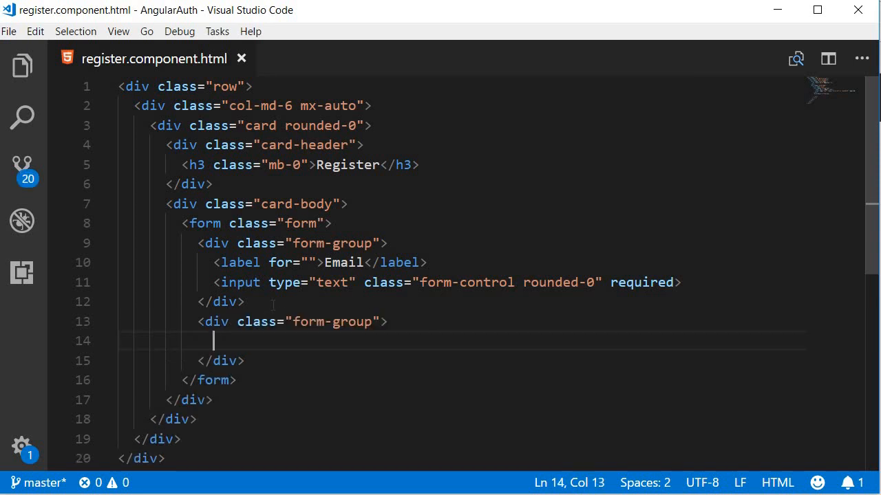
{"action": "type", "text": "label for=\"\">Pas</label>"}
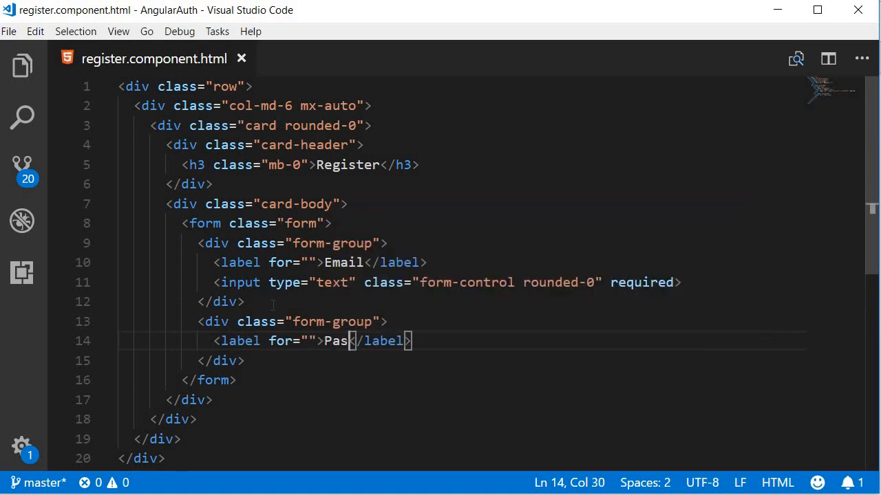
{"action": "type", "text": "sword"}
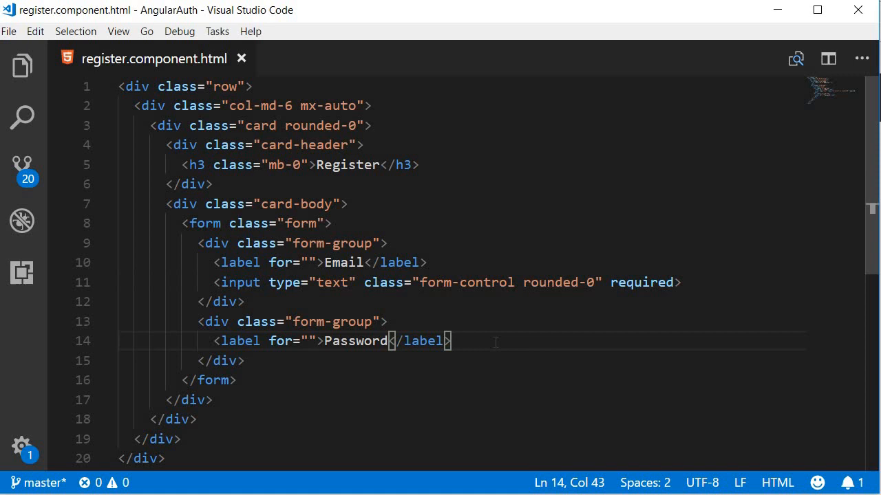
{"action": "type", "text": "<input type=\"text\" class=\"form-control rounded-0\" required>"}
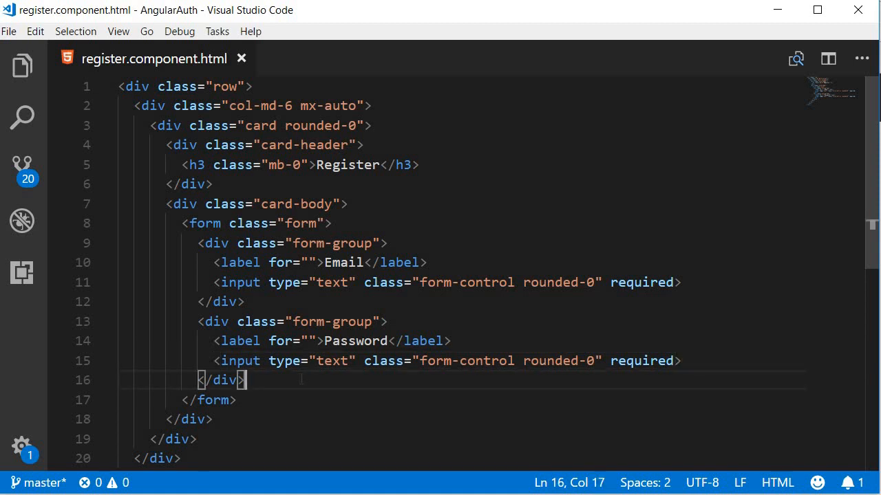
{"action": "key", "text": "Enter"}
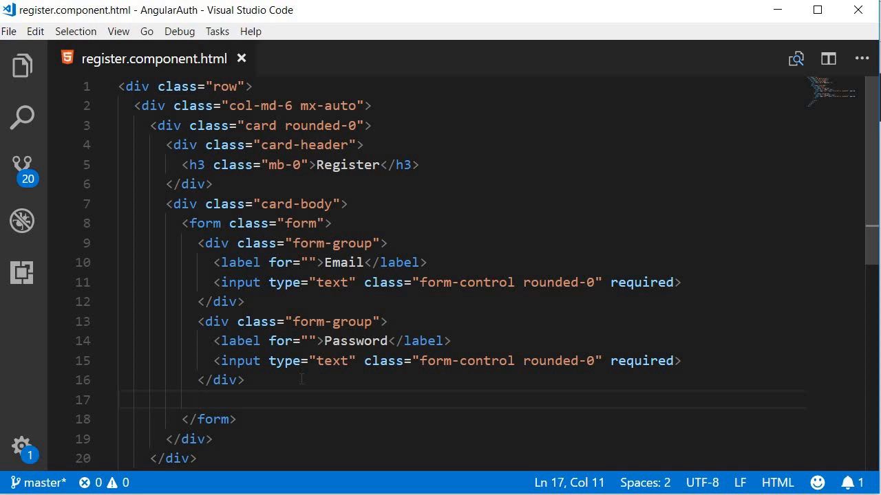
- Add a btn-primary float-right button labelled 'Register' at the end of the form
{"action": "type", "text": "button.btn.btn"}
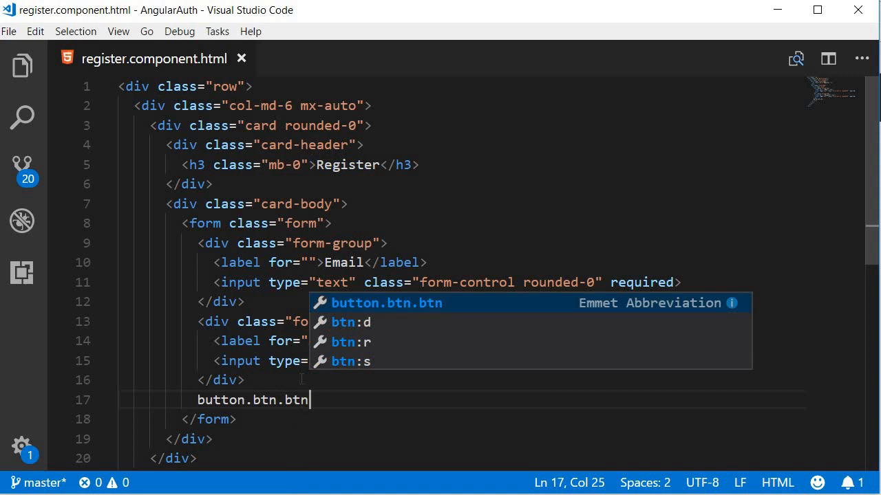
{"action": "type", "text": "-primary"}
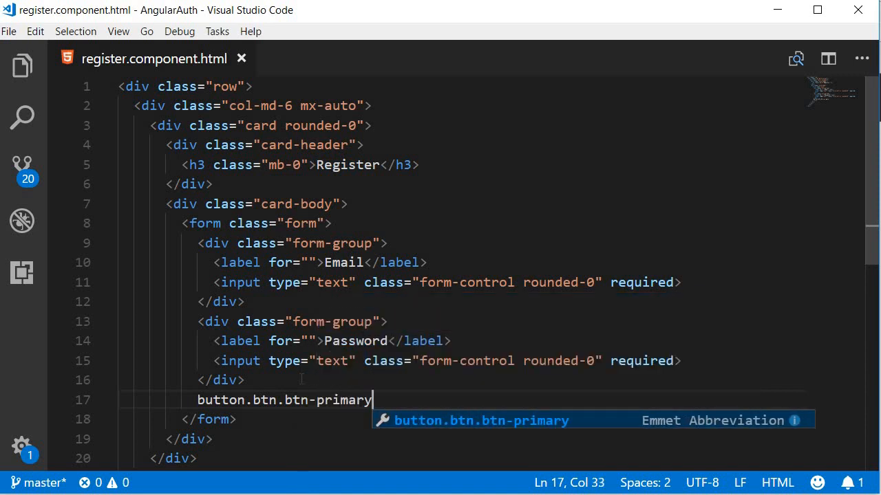
{"action": "type", "text": ".float-ri"}
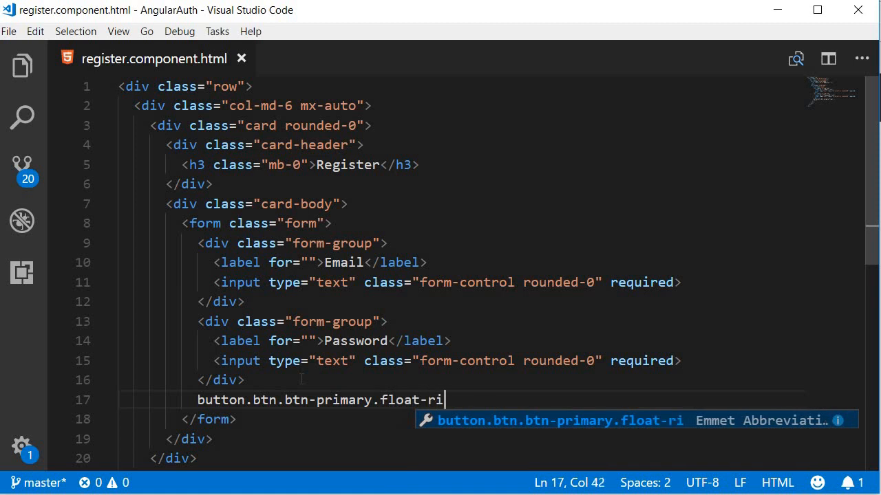
{"action": "key", "text": "Tab"}
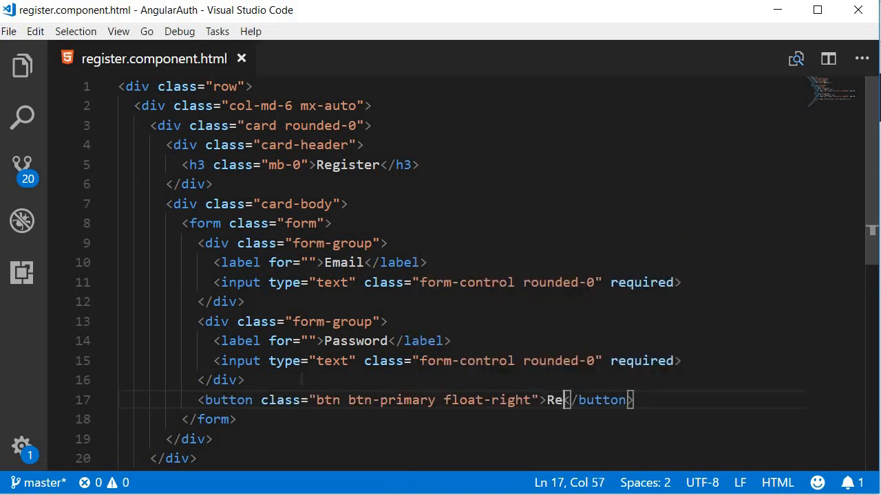
{"action": "type", "text": "gister"}
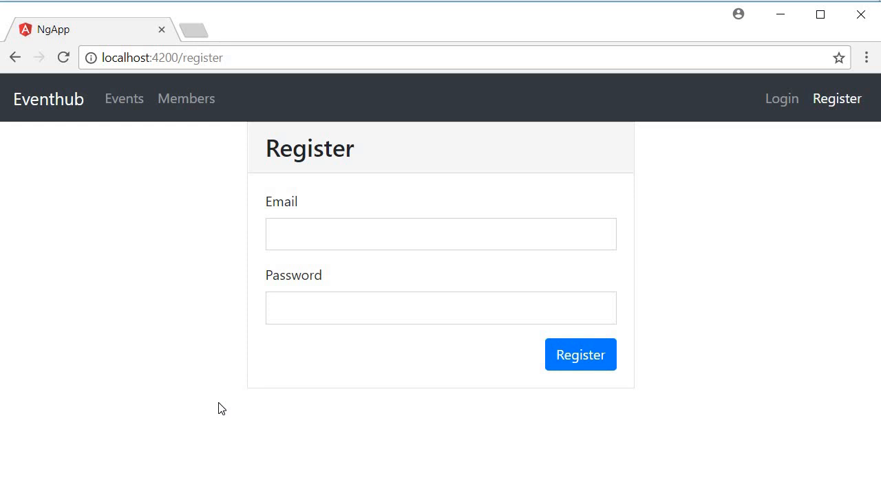
{"action": "mouse_move", "coordinate": [375, 139]}
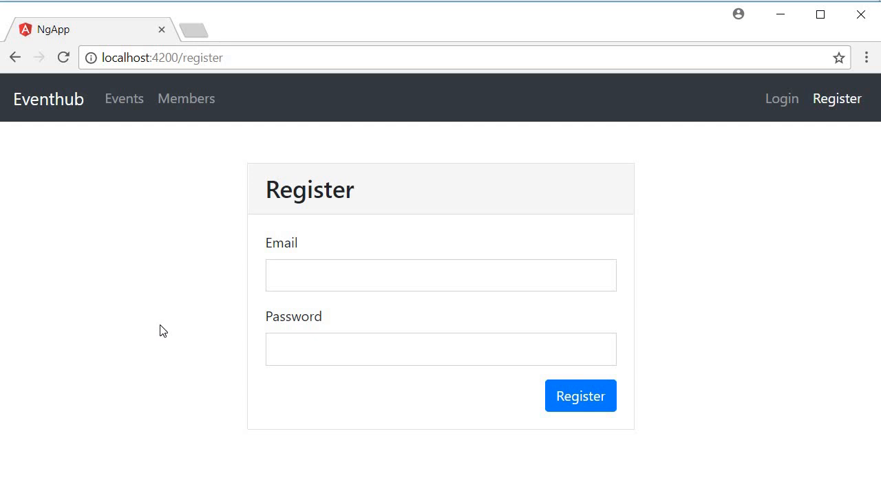
{"action": "mouse_move", "coordinate": [173, 340]}
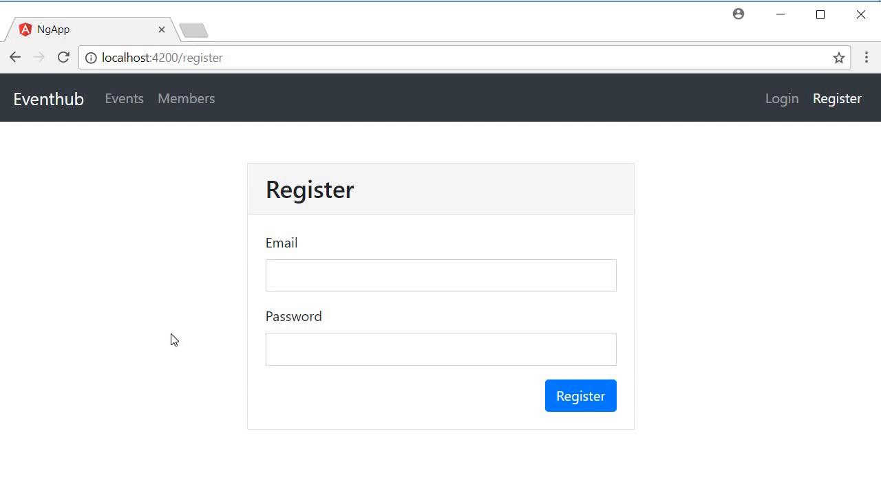
{"action": "mouse_move", "coordinate": [576, 447]}
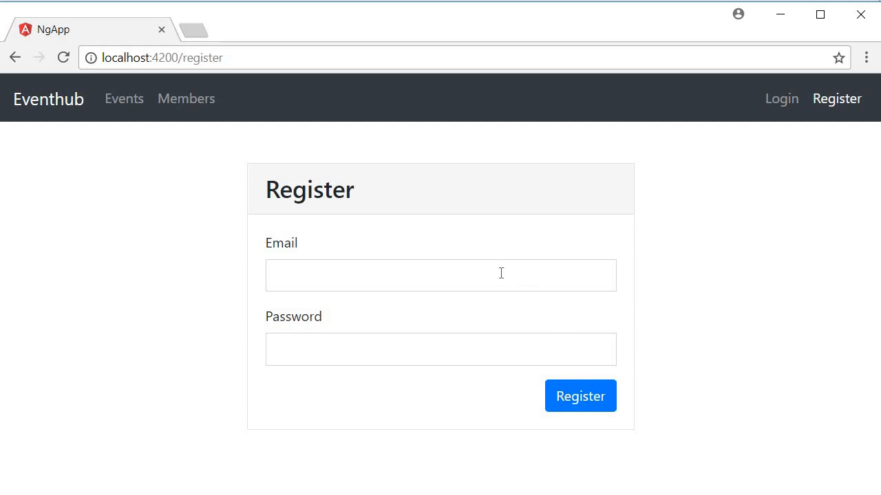
{"action": "left_click", "coordinate": [440, 349]}
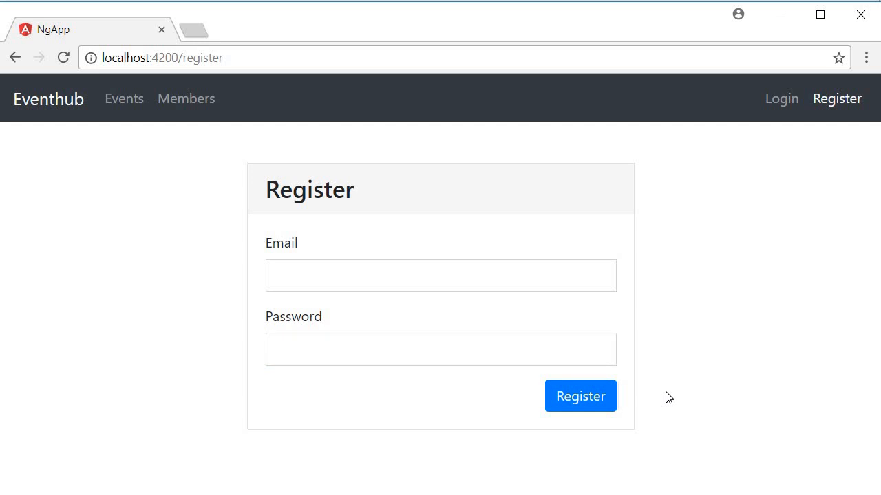
{"action": "mouse_move", "coordinate": [555, 271]}
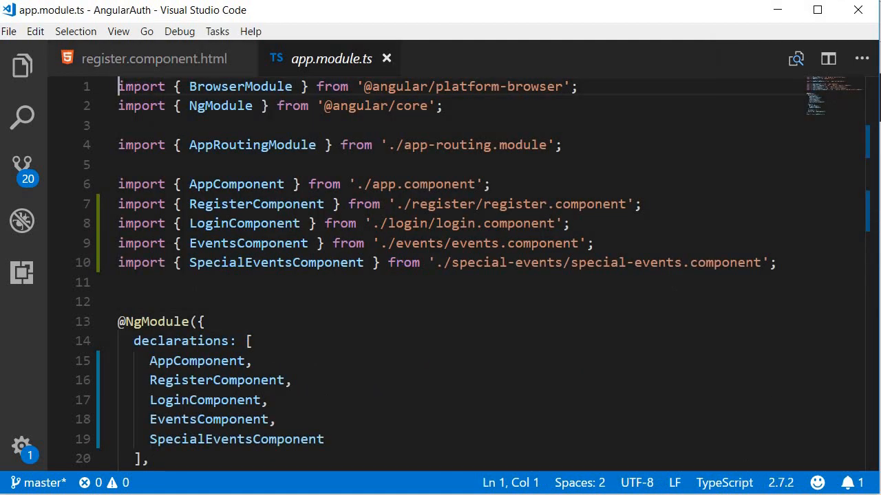
{"action": "left_click", "coordinate": [124, 125]}
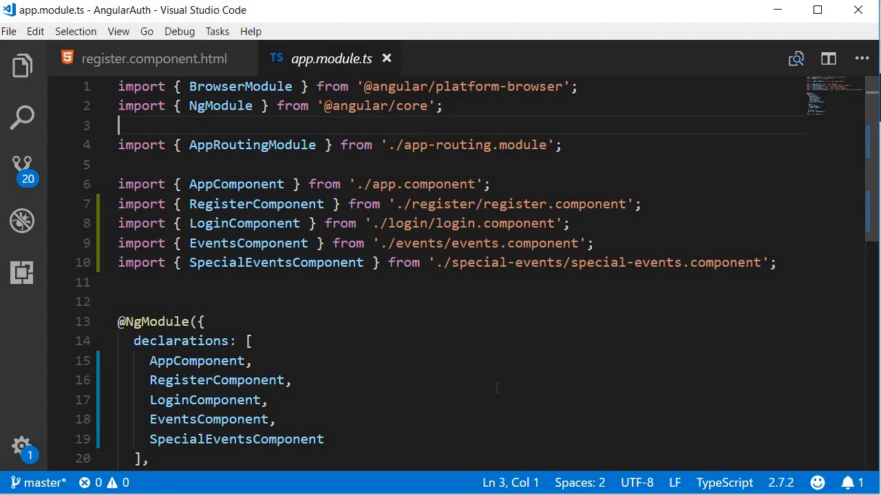
{"action": "type", "text": "import { FormsModule } from '@angular/forms';"}
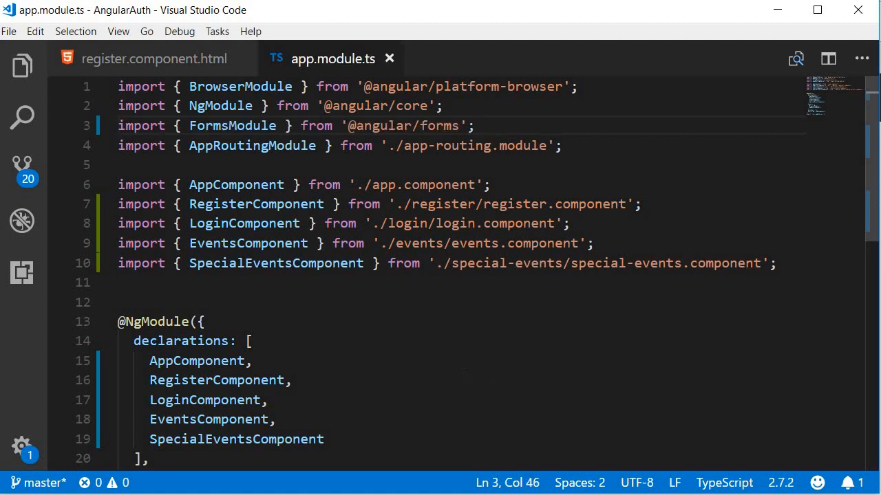
{"action": "scroll", "scroll_direction": "down", "scroll_amount": 3}
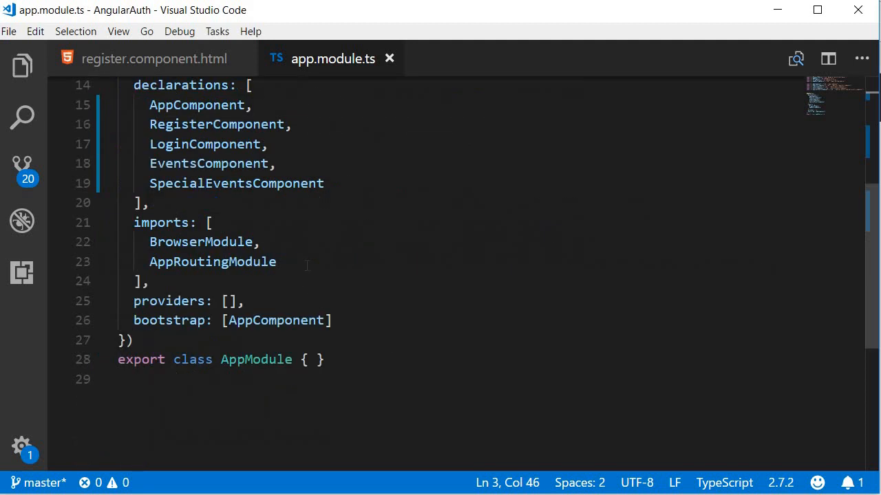
{"action": "left_click", "coordinate": [261, 242]}
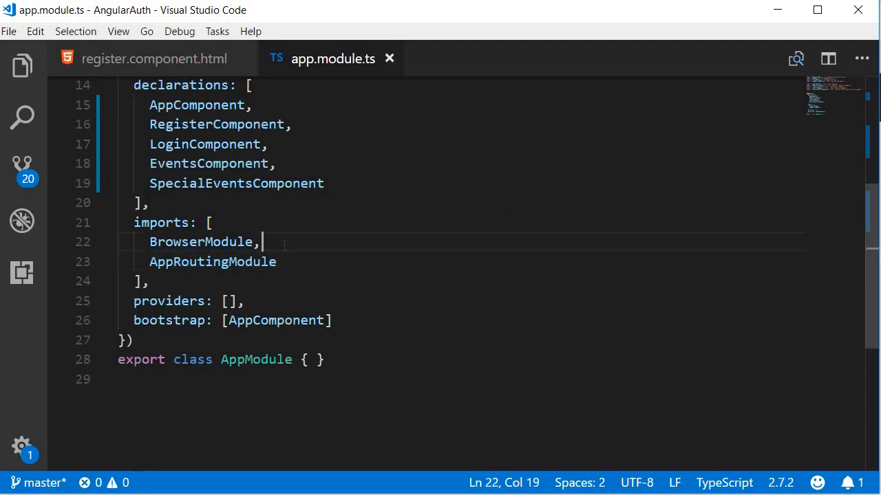
{"action": "type", "text": "FormsModule,"}
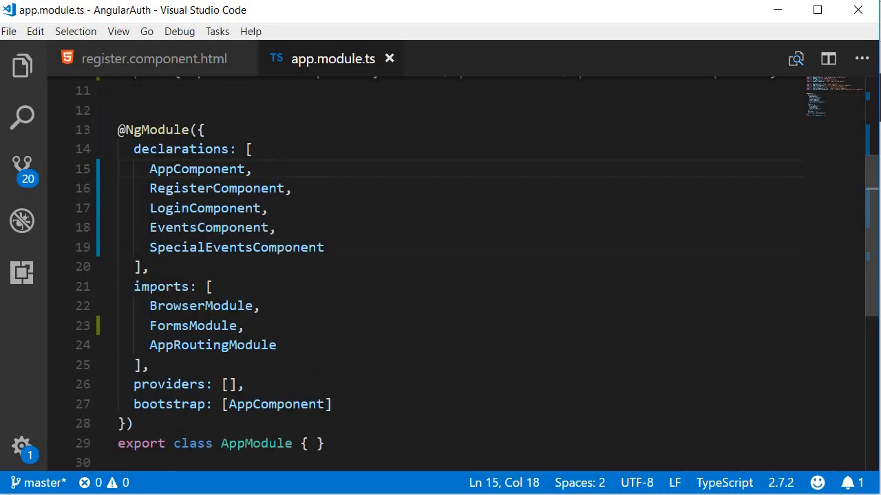
{"action": "key", "text": "Ctrl+P"}
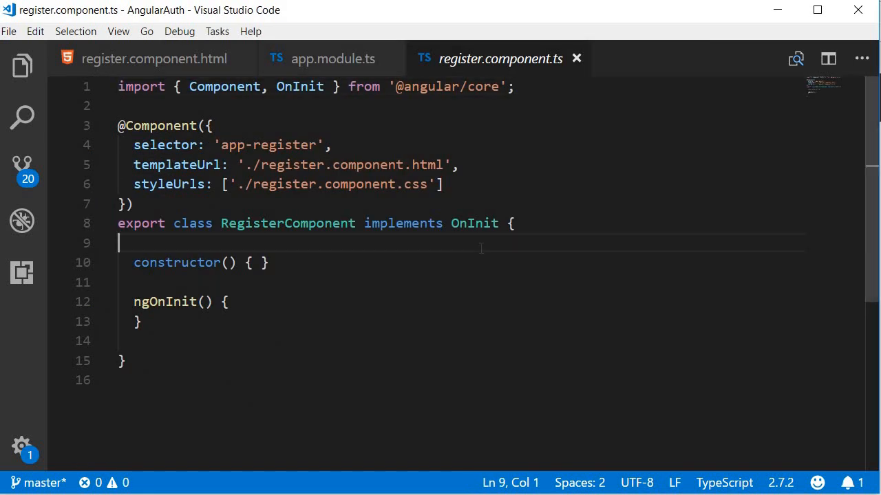
- Declare registerUserData = {} above the constructor in register.component.ts
{"action": "type", "text": "reg"}
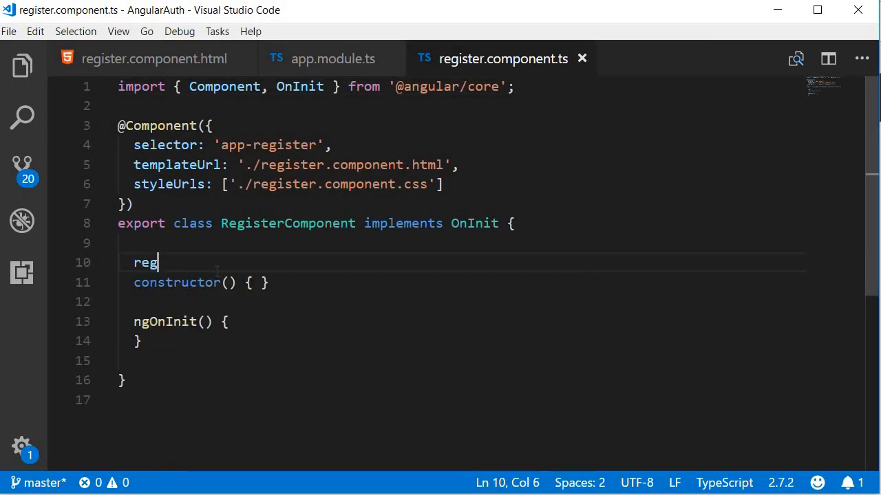
{"action": "type", "text": "isterUserData"}
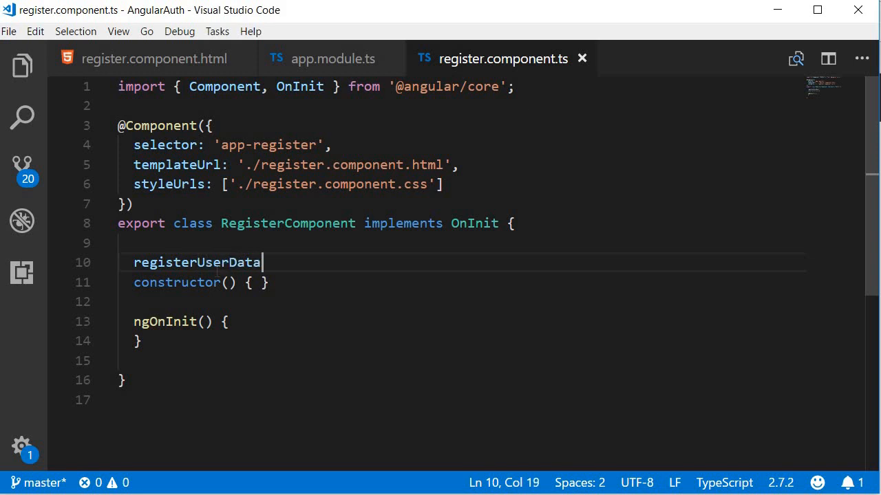
{"action": "type", "text": "= {}"}
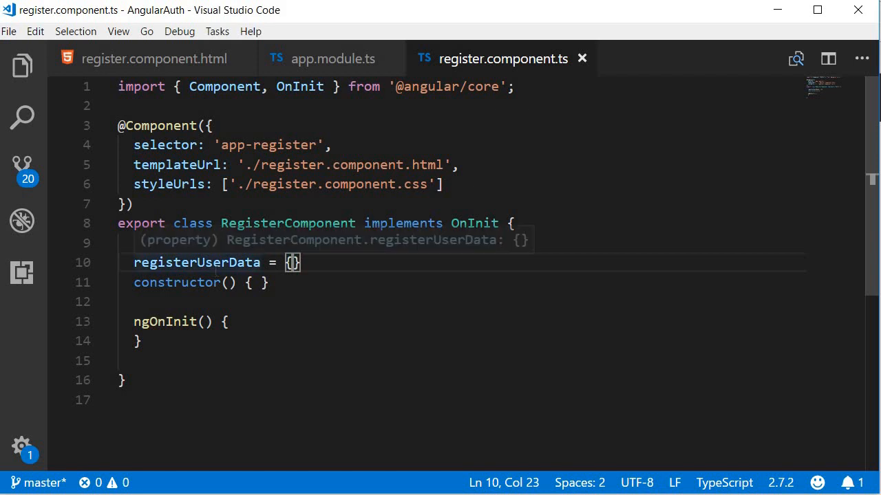
{"action": "double_click", "coordinate": [197, 262]}
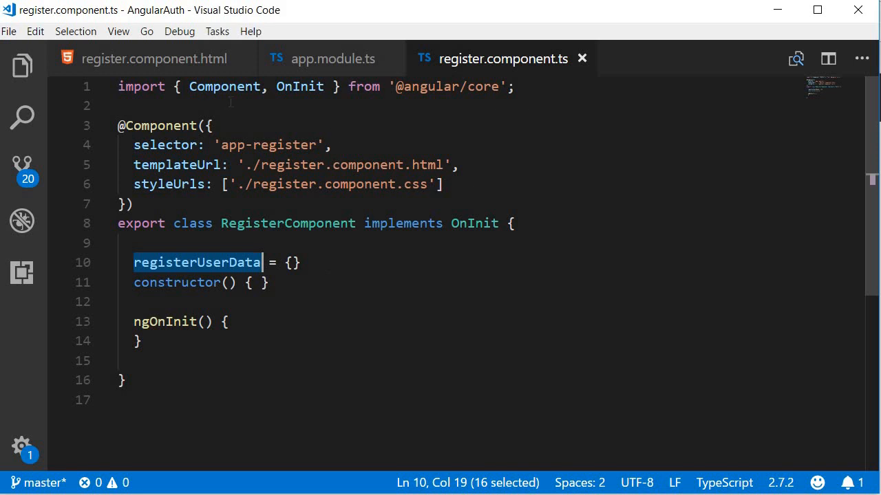
{"action": "left_click", "coordinate": [155, 59]}
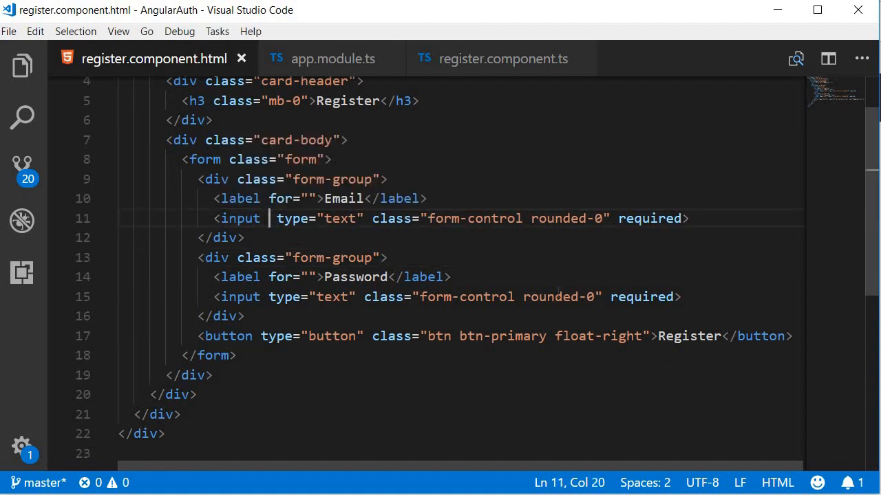
- Give the Email input [(ngModel)]="registerUserData.email" and name="email"
{"action": "type", "text": "[]"}
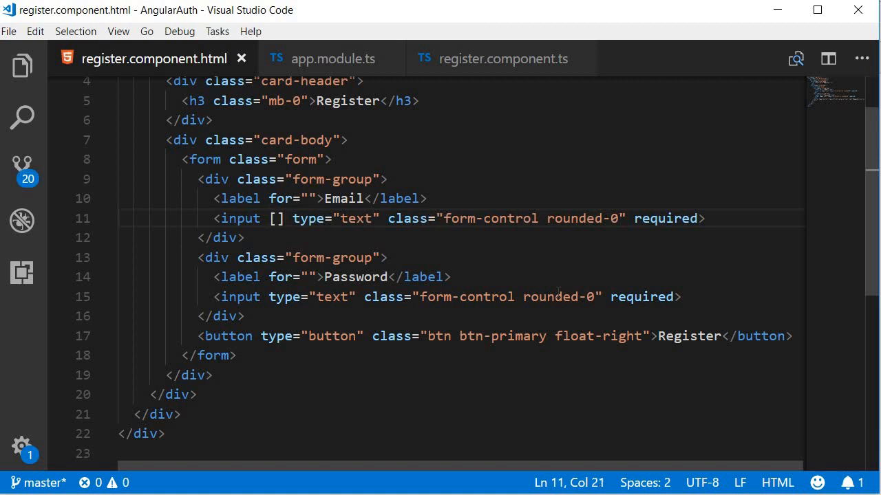
{"action": "type", "text": "()"}
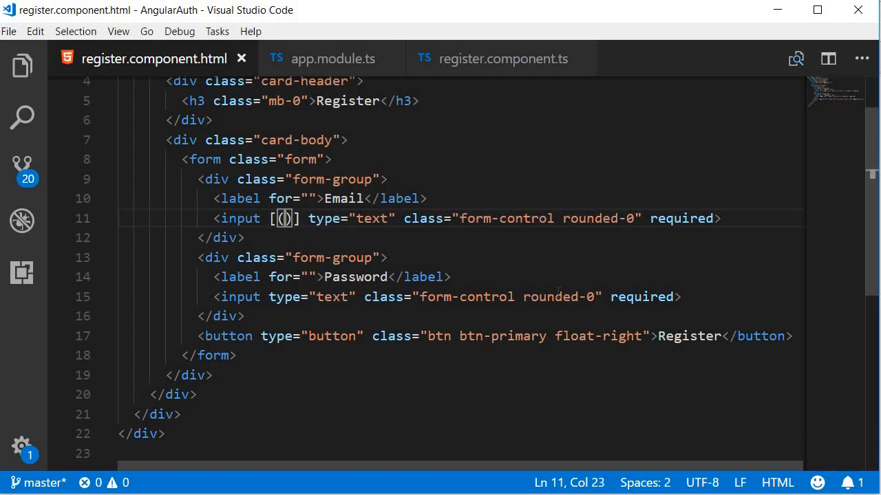
{"action": "type", "text": "ngModec"}
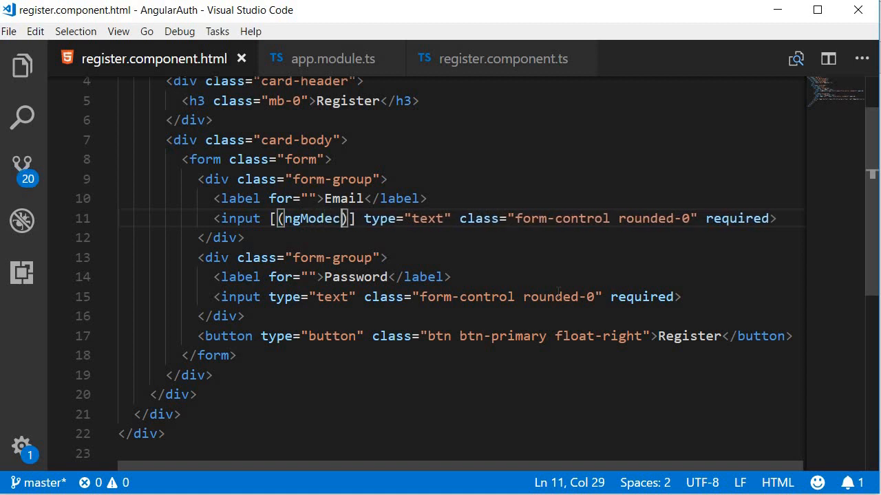
{"action": "type", "text": ")]="}
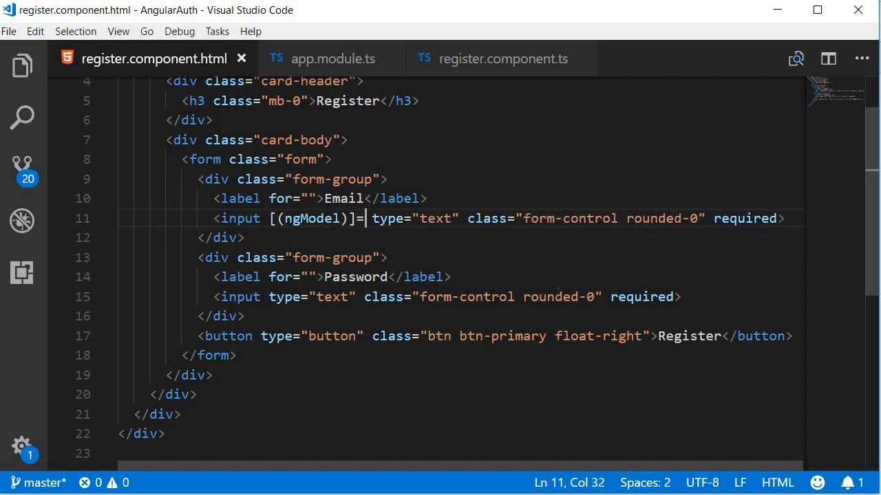
{"action": "type", "text": "=\"r\""}
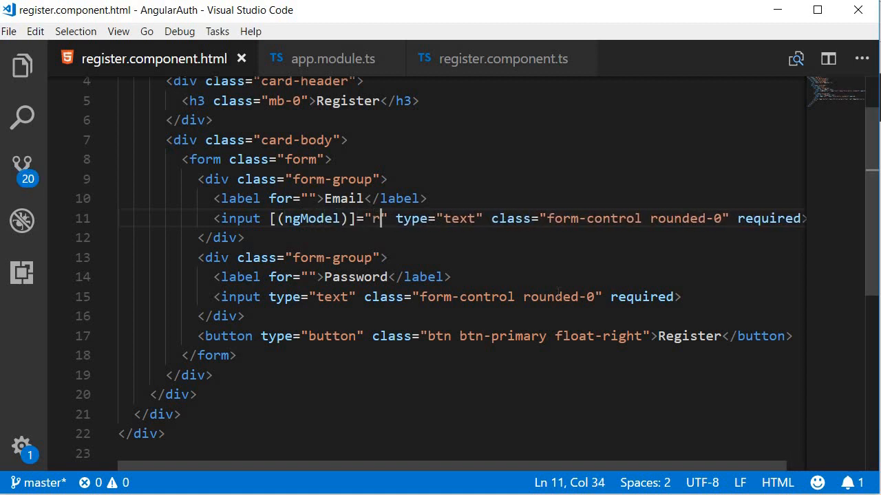
{"action": "type", "text": "egisterUserData.email"}
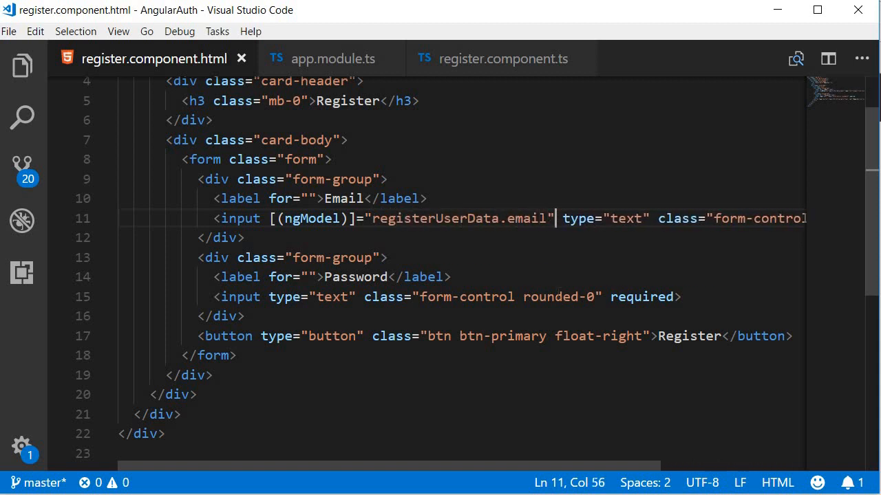
{"action": "type", "text": "name=\"email"}
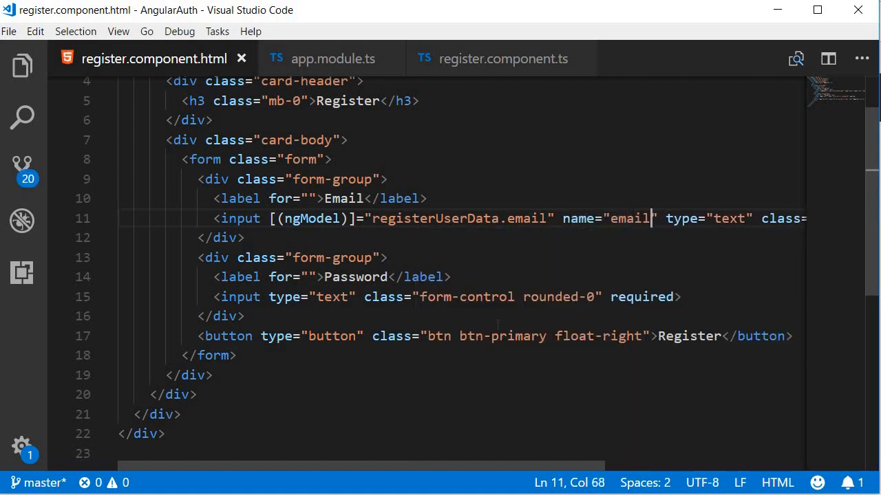
- Copy the binding onto the Password input, changed to registerUserData.password and name password
{"action": "left_click", "coordinate": [357, 297]}
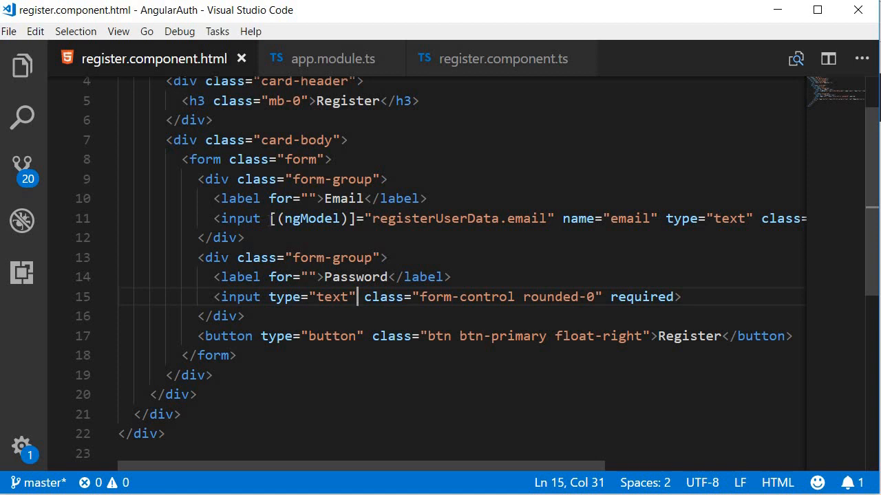
{"action": "left_click_drag", "start_coordinate": [268, 219], "coordinate": [516, 218]}
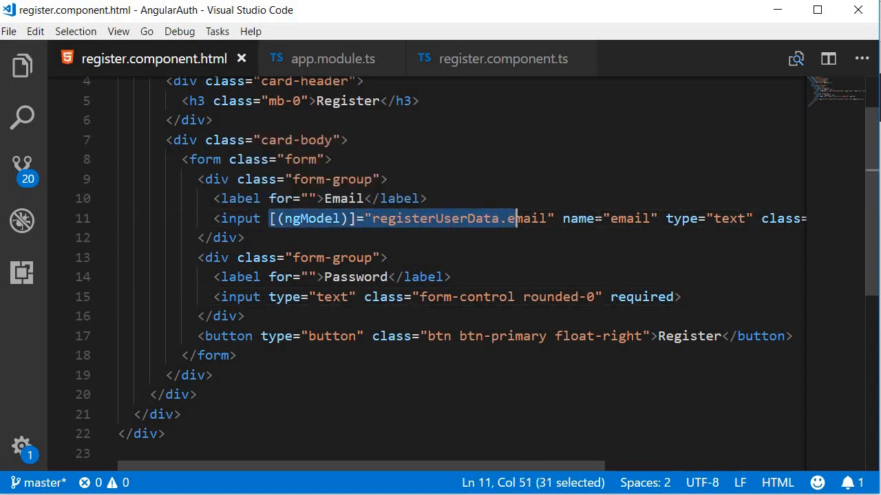
{"action": "left_click_drag", "start_coordinate": [516, 218], "coordinate": [657, 218]}
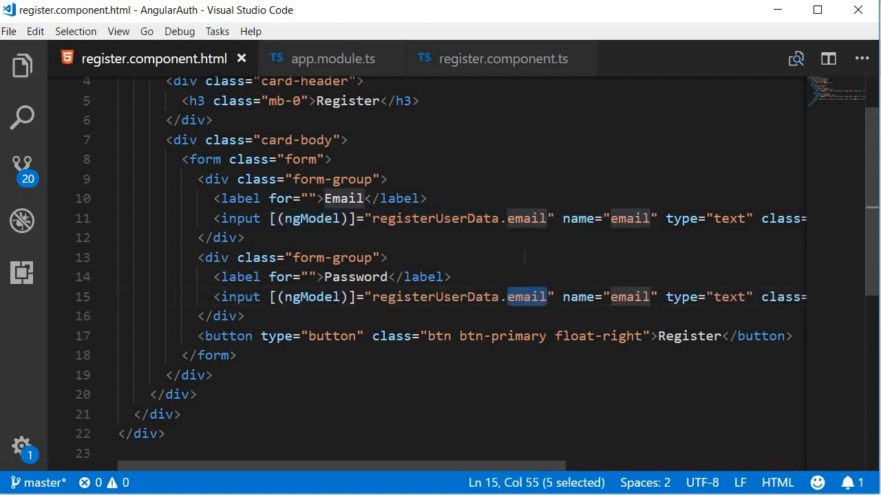
{"action": "type", "text": "password"}
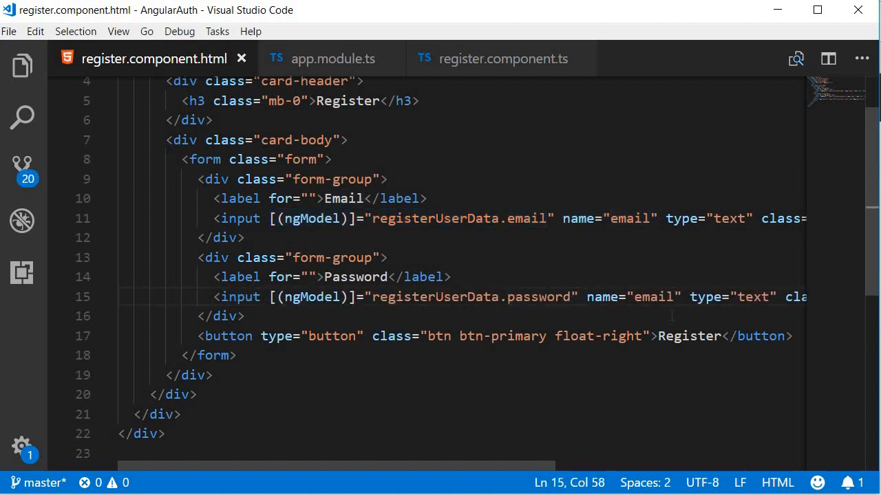
{"action": "type", "text": "password"}
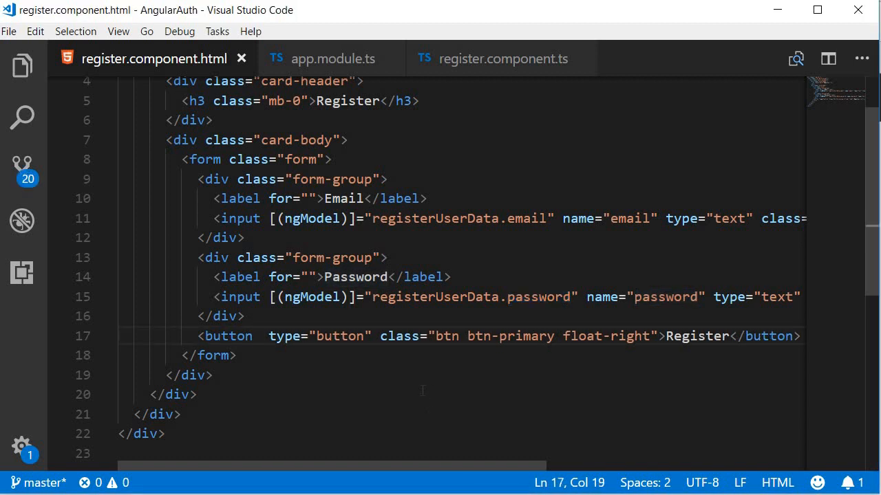
- Add (click)="registerUser()" to the Register button
{"action": "type", "text": "(click)=\""}
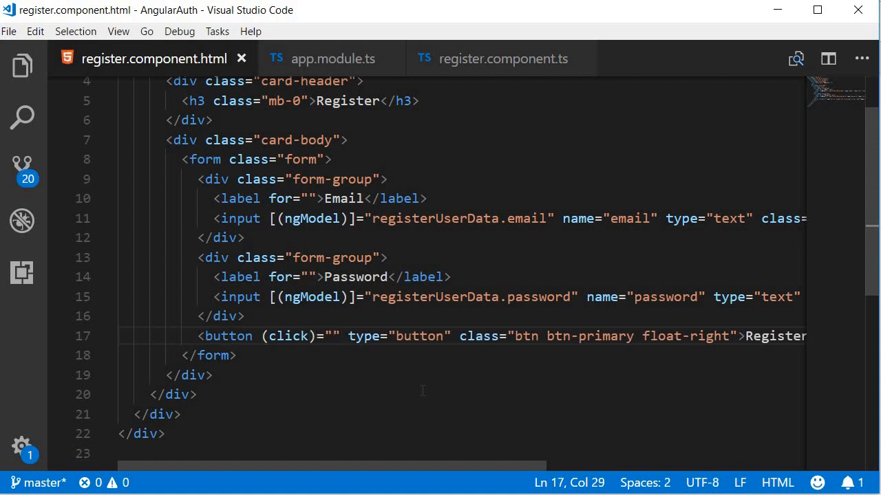
{"action": "type", "text": "registerUser("}
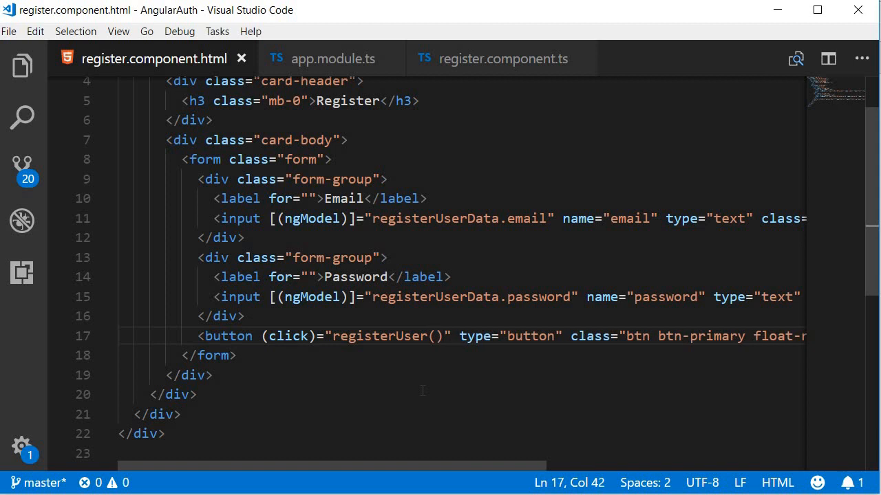
{"action": "mouse_move", "coordinate": [420, 382]}
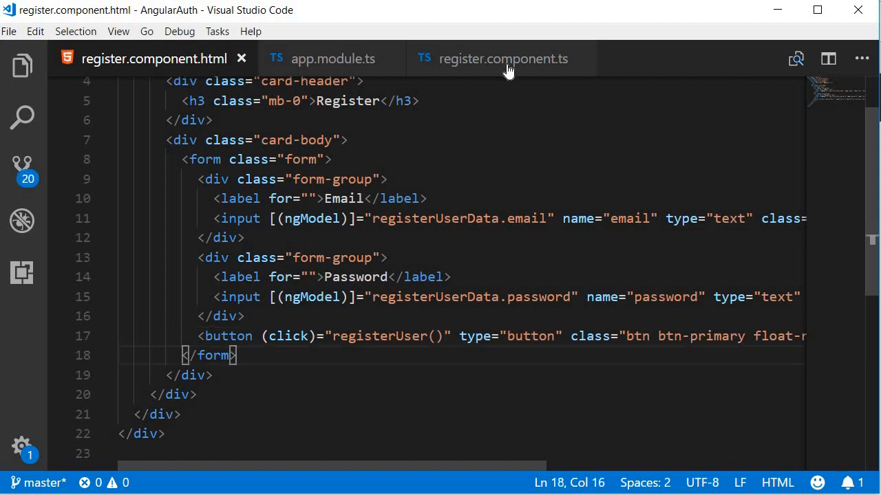
- In register.component.ts, add console.log(this.registerUserData) inside registerUser()
{"action": "left_click", "coordinate": [508, 58]}
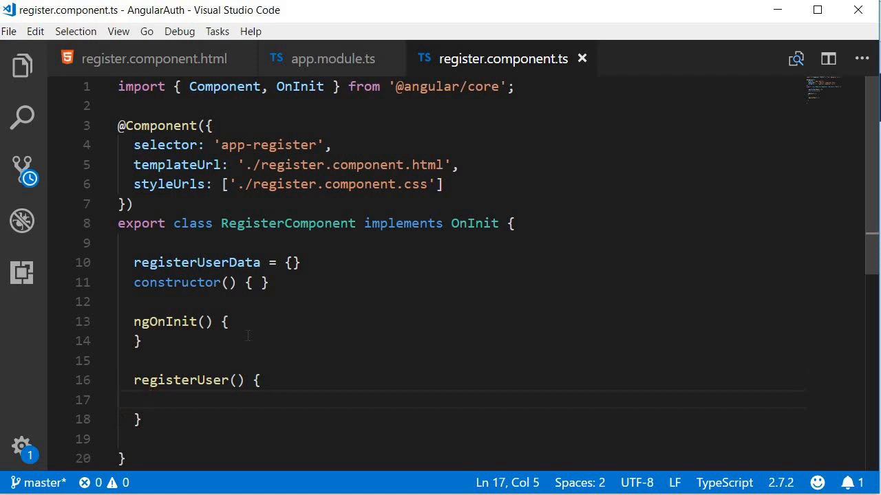
{"action": "type", "text": "c"}
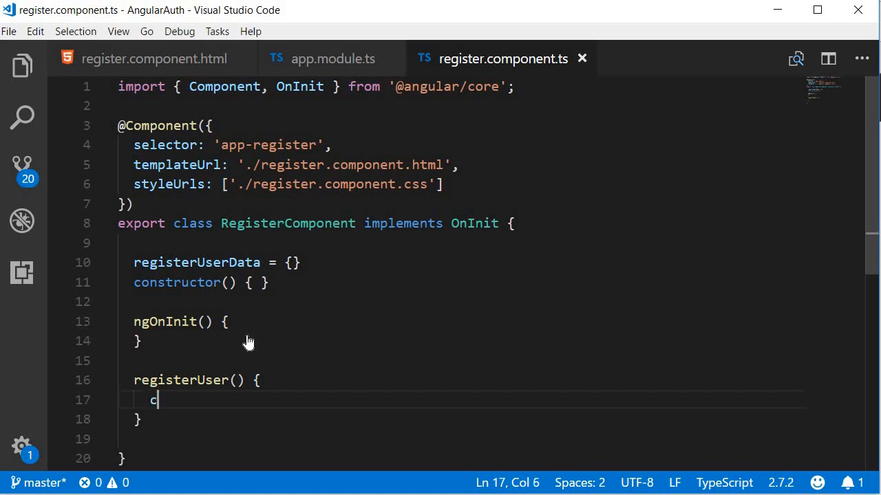
{"action": "type", "text": "onsole.log()"}
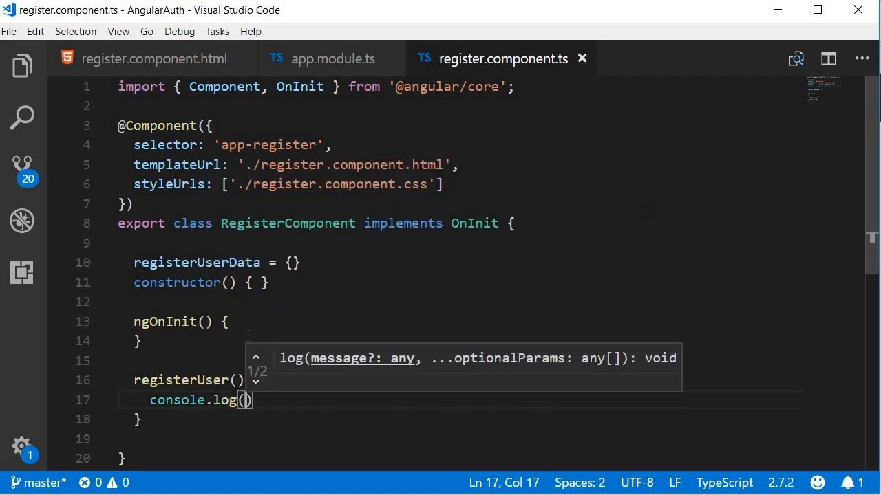
{"action": "type", "text": "this"}
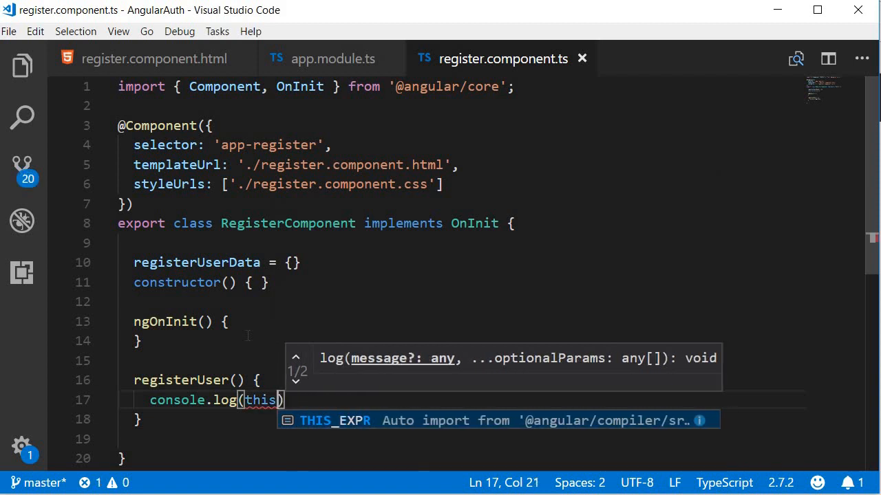
{"action": "type", "text": ".registerUserData"}
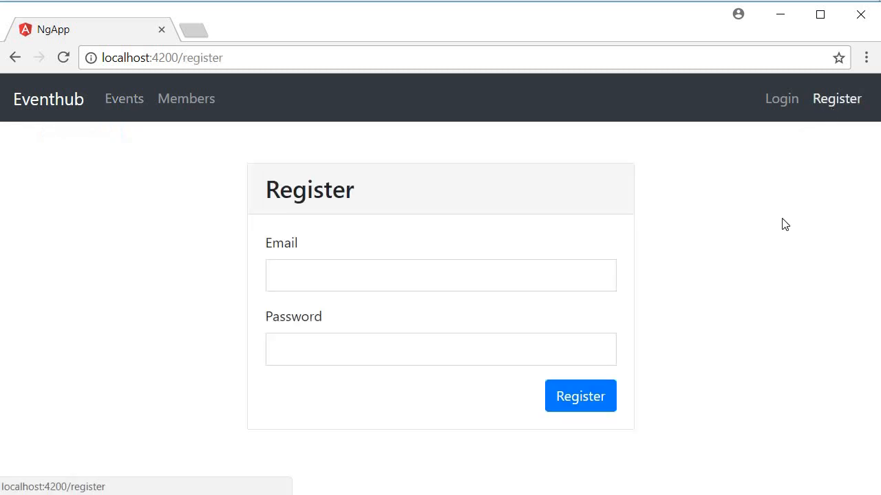
{"action": "mouse_move", "coordinate": [747, 221]}
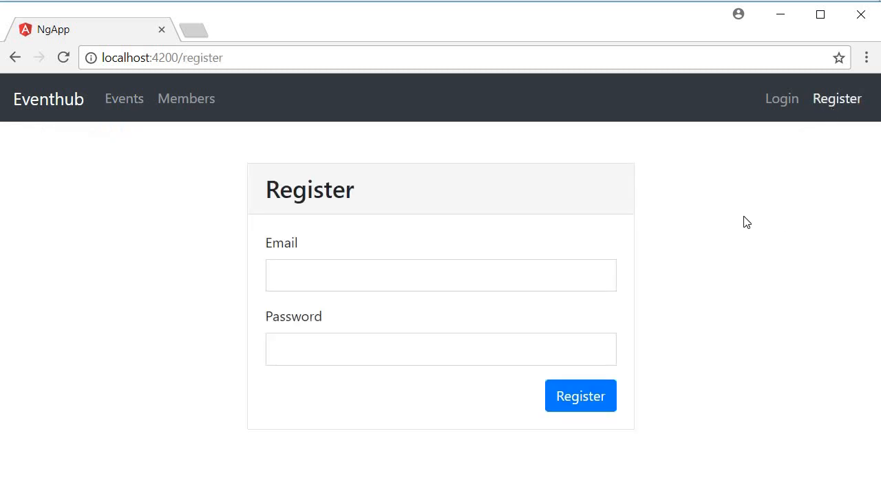
{"action": "key", "text": "F12"}
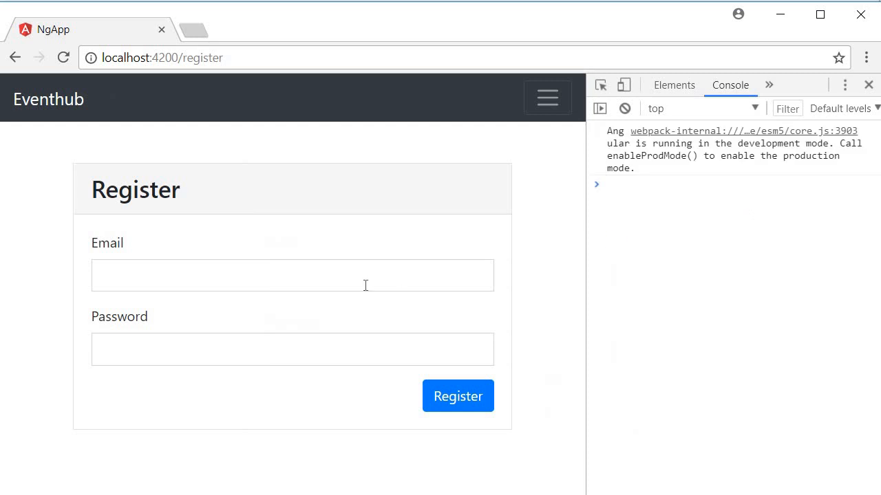
{"action": "left_click", "coordinate": [294, 276]}
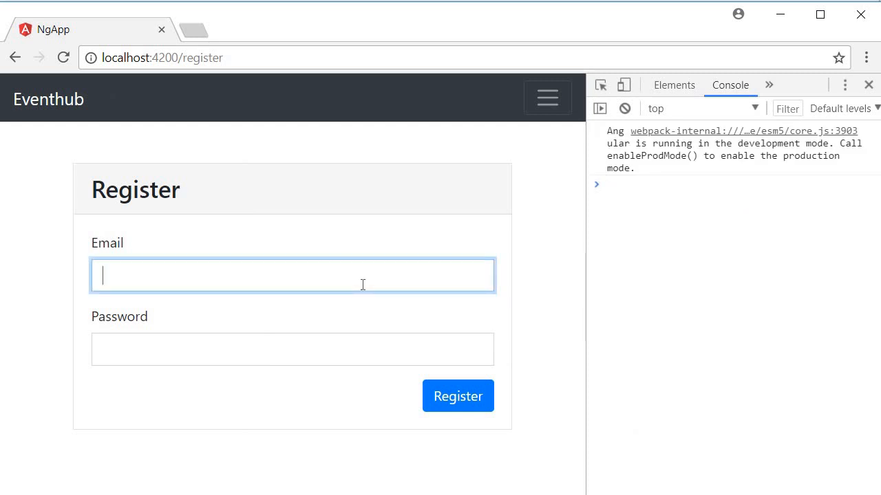
{"action": "type", "text": "a@a"}
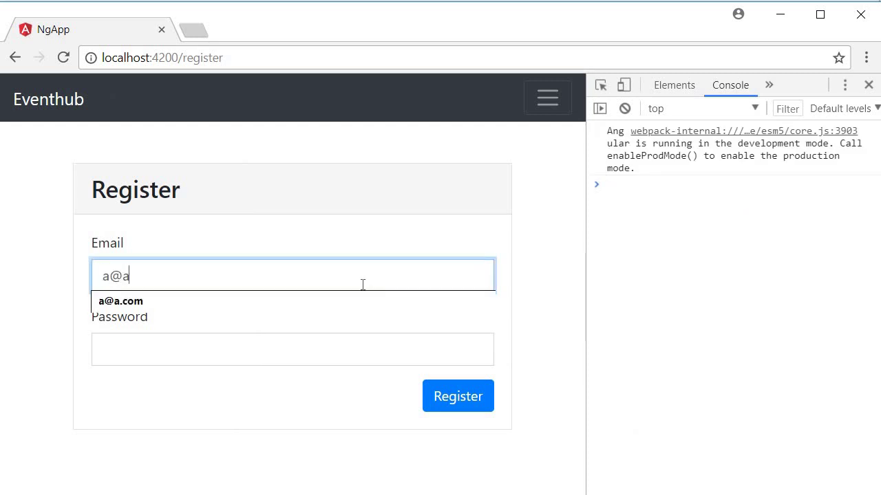
{"action": "left_click", "coordinate": [292, 348]}
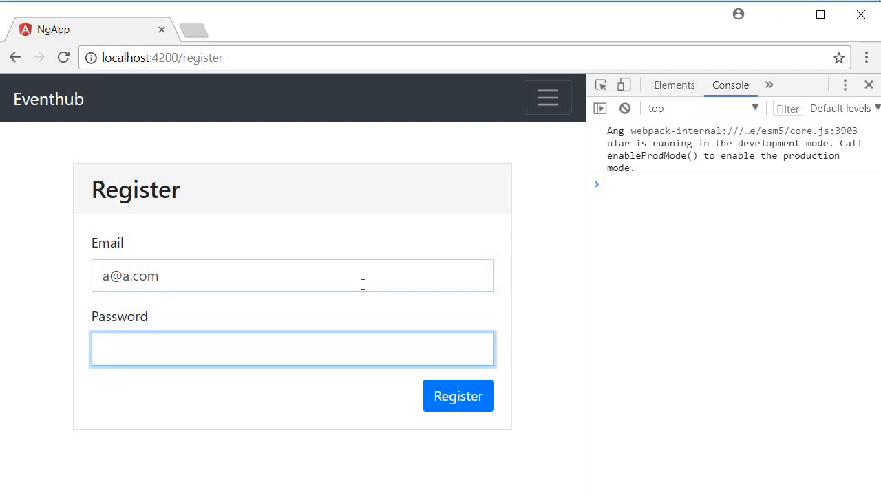
{"action": "type", "text": "a"}
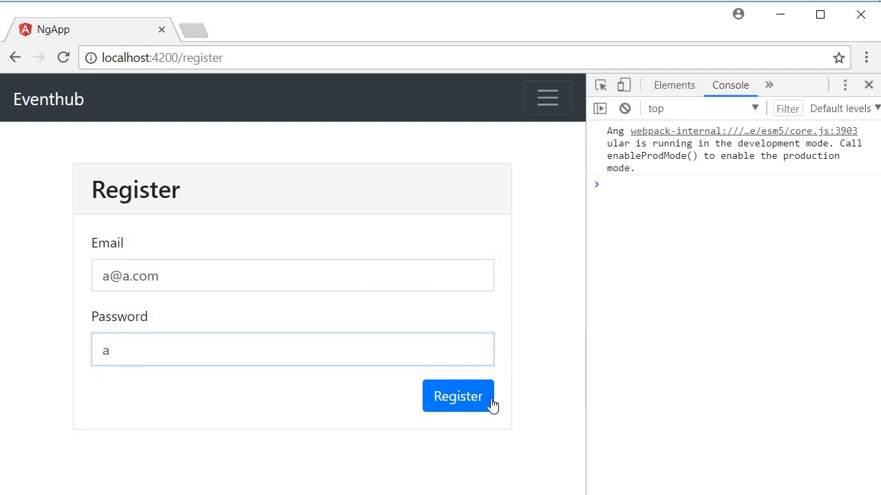
{"action": "left_click", "coordinate": [458, 397]}
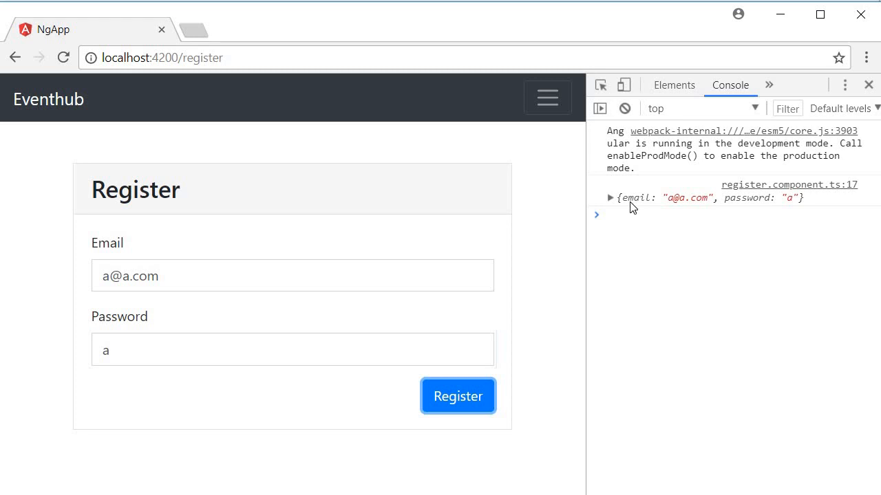
{"action": "mouse_move", "coordinate": [611, 199]}
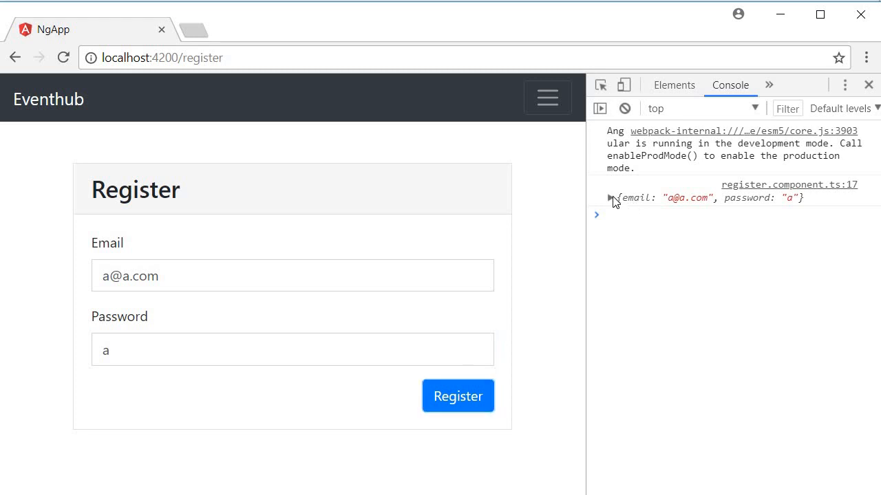
{"action": "left_click", "coordinate": [610, 198]}
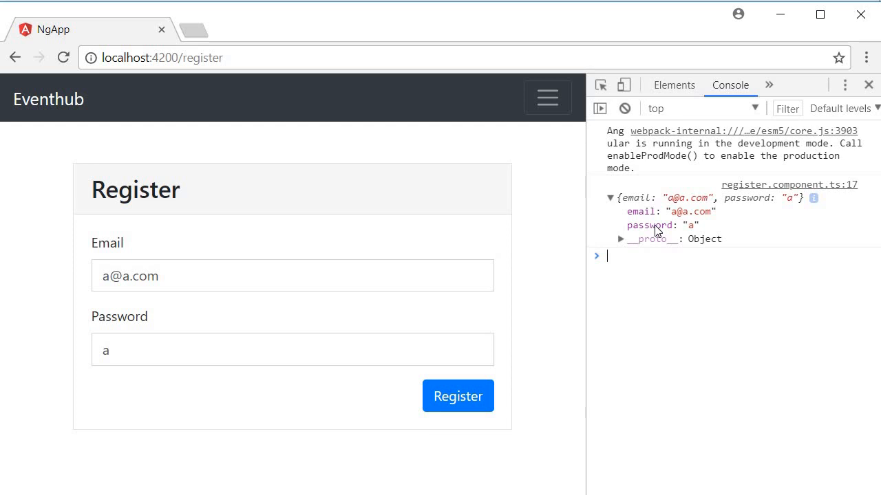
{"action": "mouse_move", "coordinate": [671, 325]}
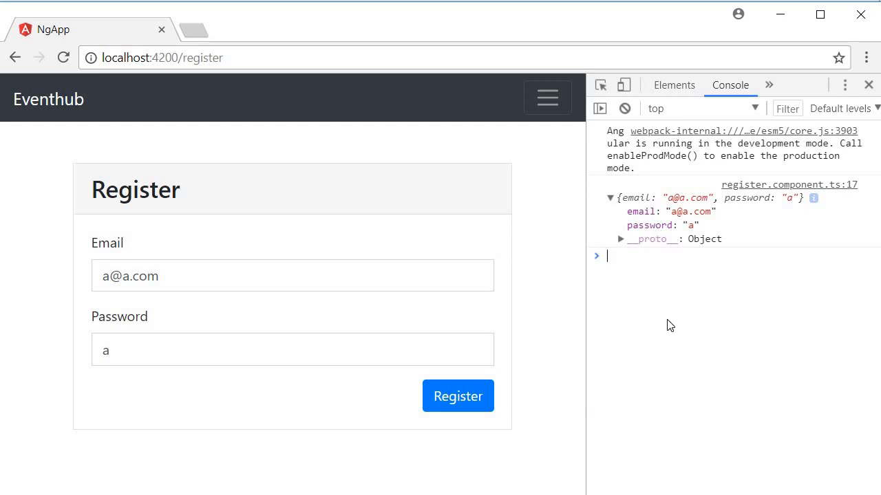
{"action": "mouse_move", "coordinate": [298, 332]}
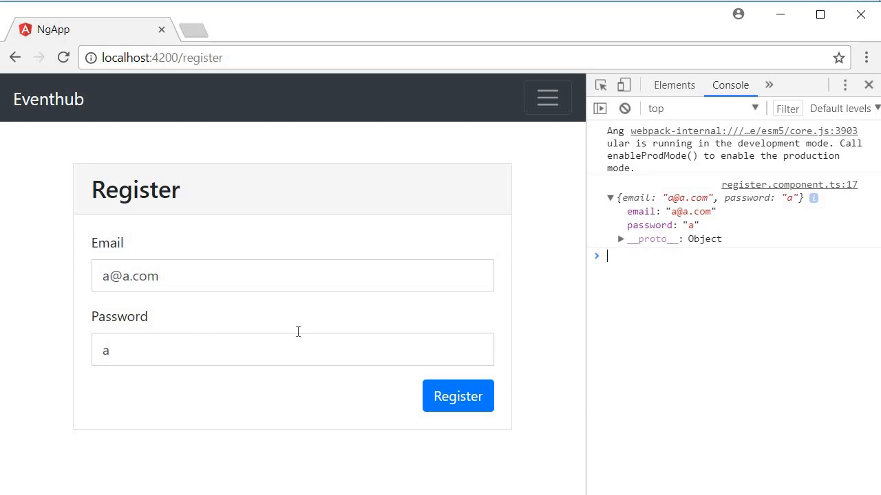
{"action": "left_click", "coordinate": [292, 349]}
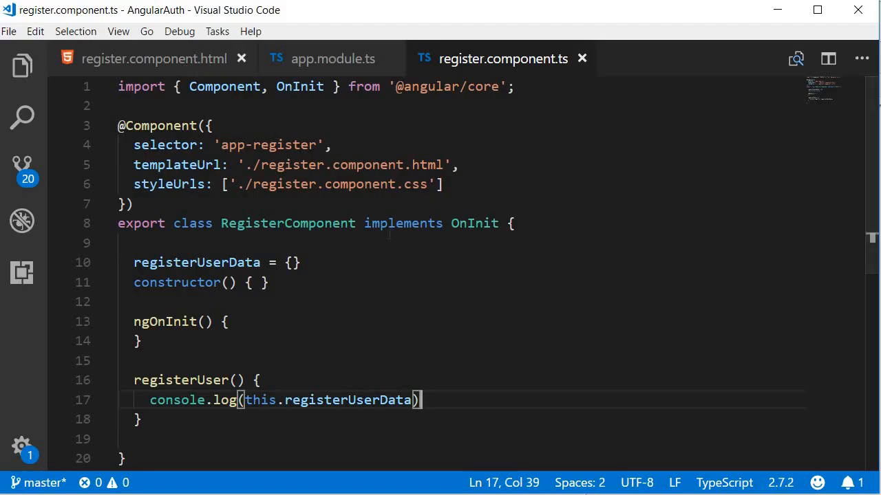
- Change the password input's type to "password" in register.component.html
{"action": "left_click", "coordinate": [152, 58]}
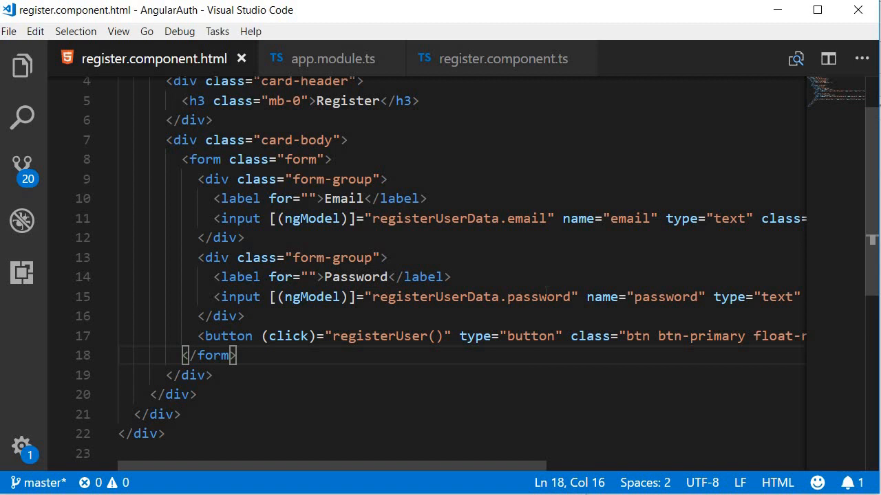
{"action": "type", "text": "pas"}
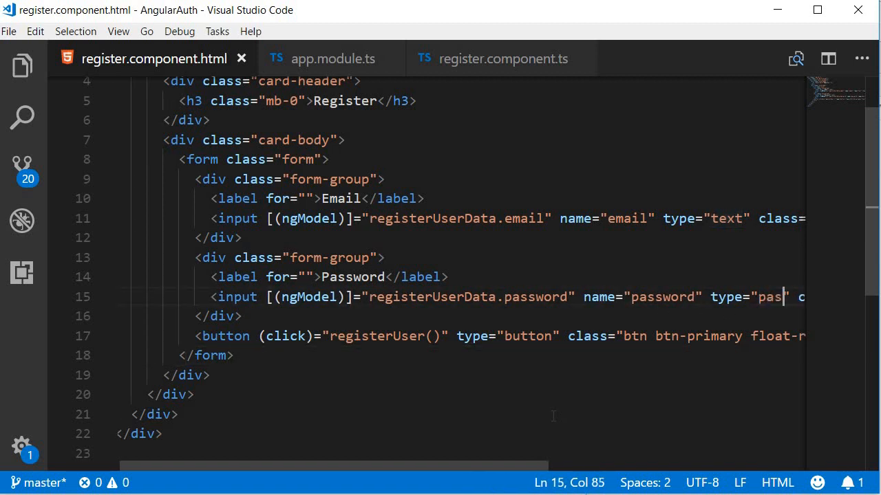
{"action": "type", "text": "sword"}
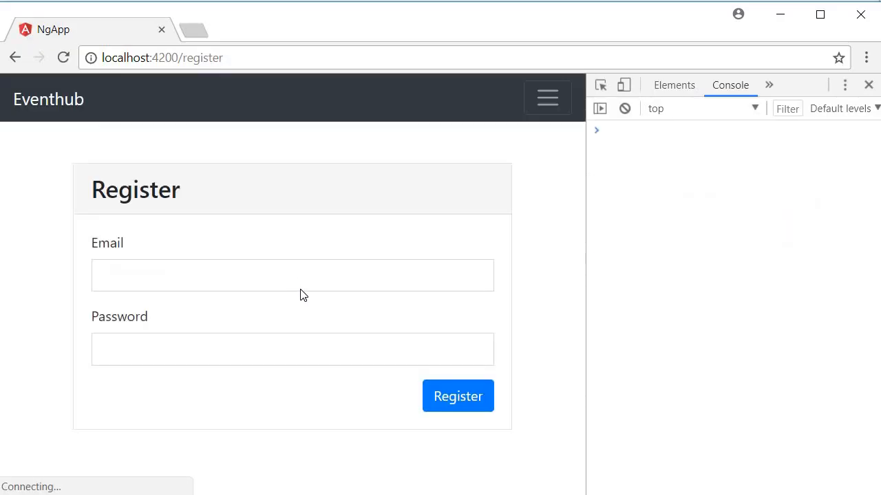
- Enter asd as email and masked password, click Register, and inspect the logged object
{"action": "left_click", "coordinate": [291, 275]}
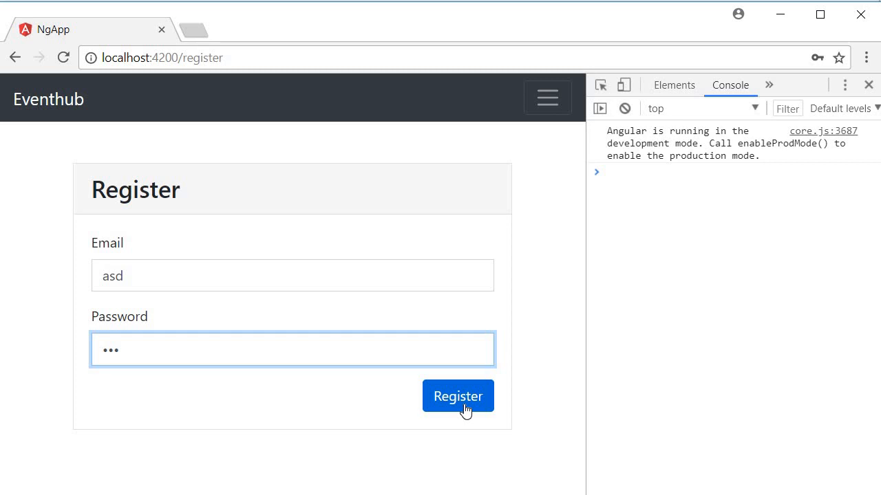
{"action": "left_click", "coordinate": [458, 397]}
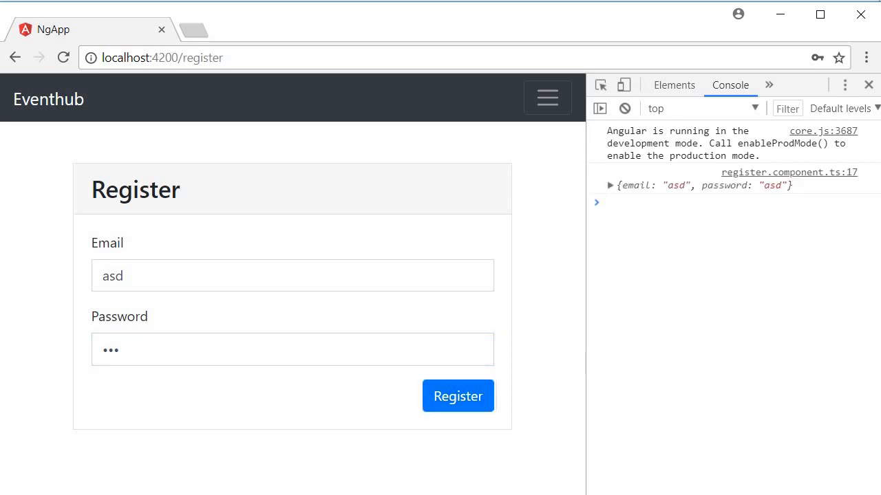
{"action": "mouse_move", "coordinate": [688, 306]}
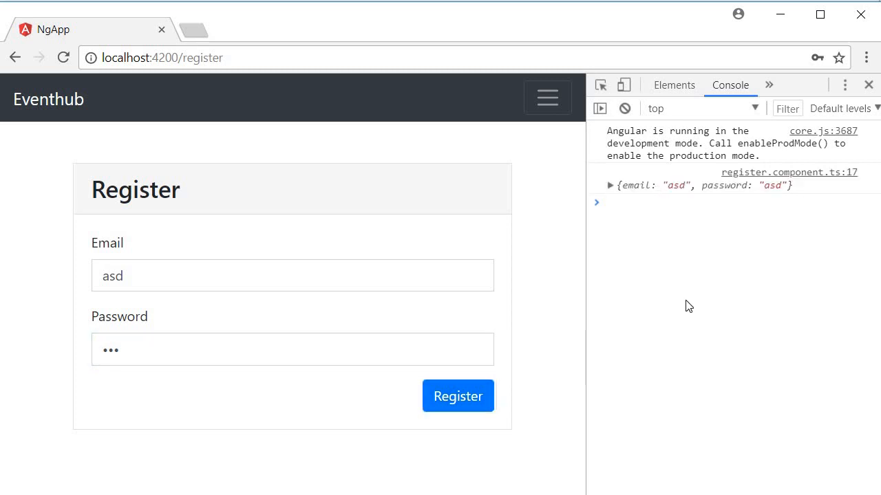
{"action": "left_click", "coordinate": [701, 201]}
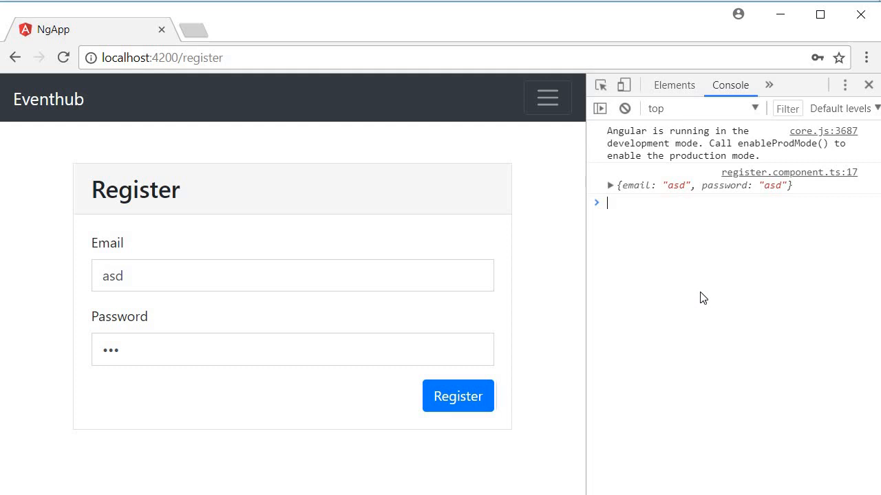